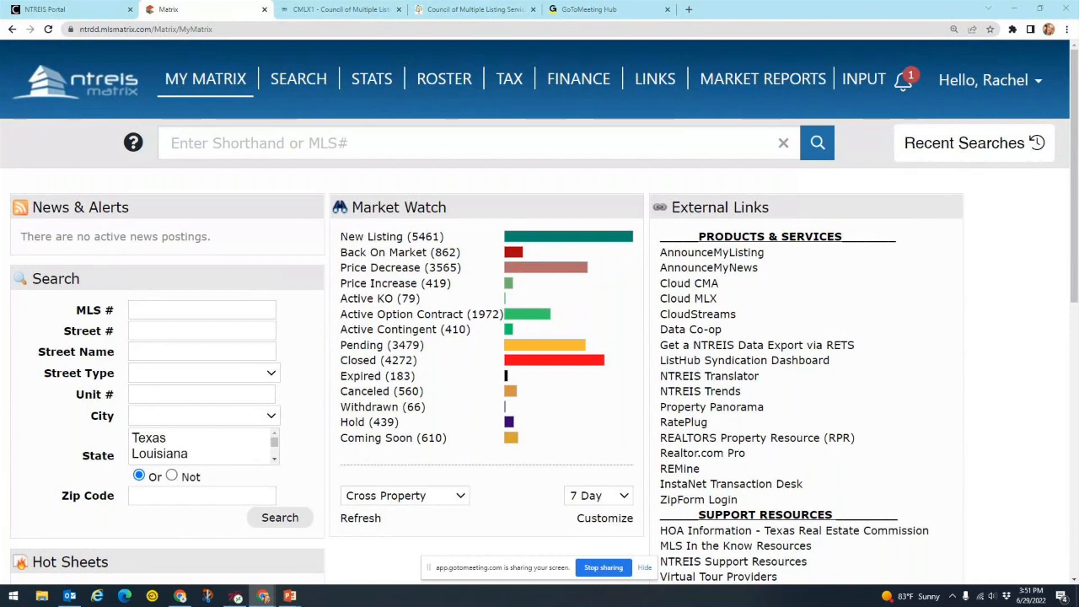
mouse_move(1015, 284)
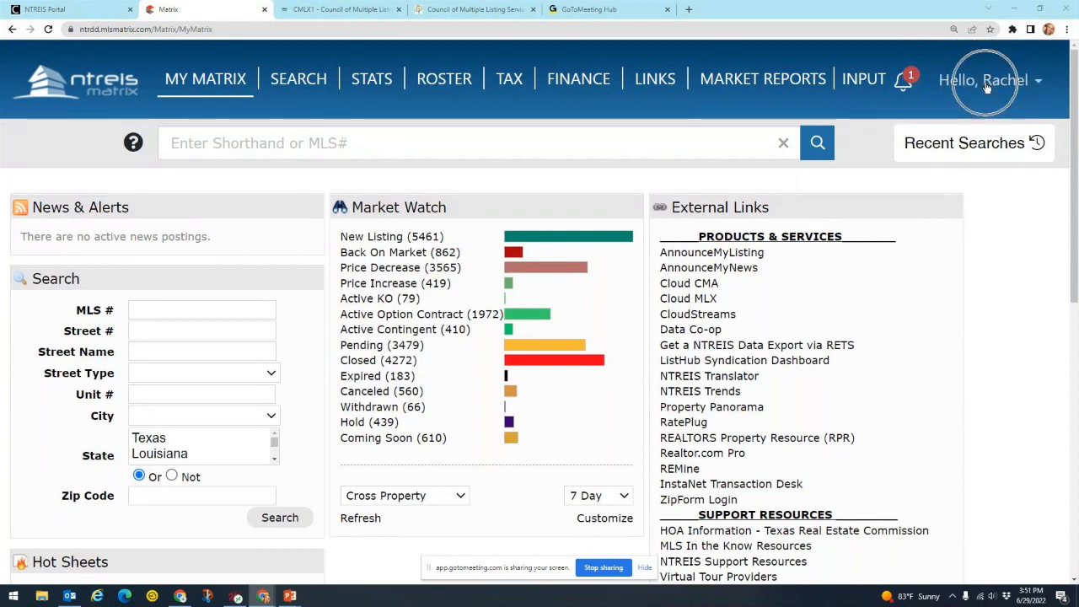
- Go to Settings from the 'Hello' user menu at top right
click(991, 80)
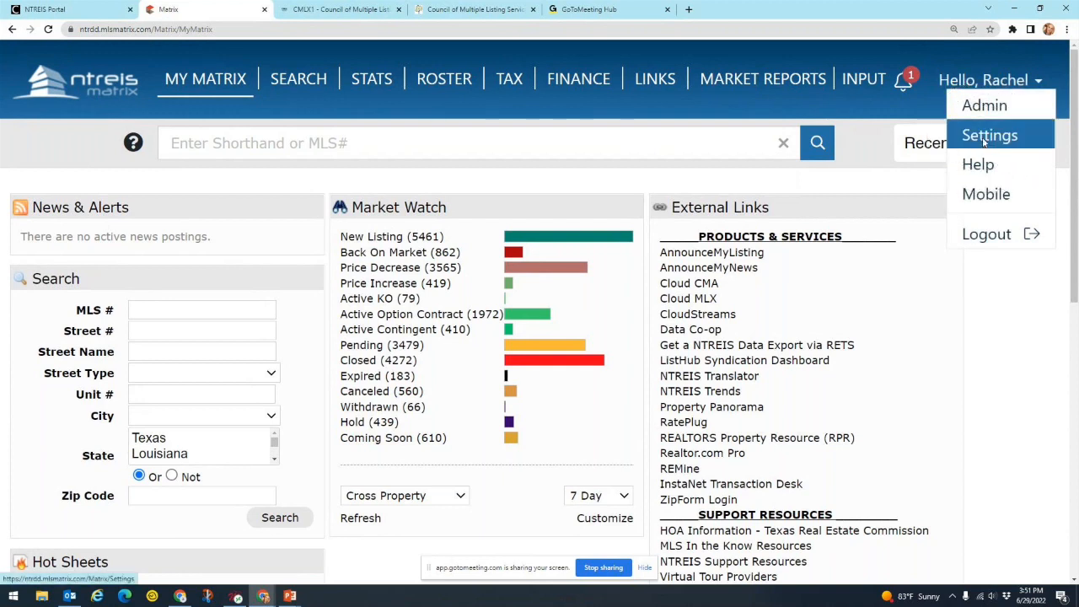
click(988, 134)
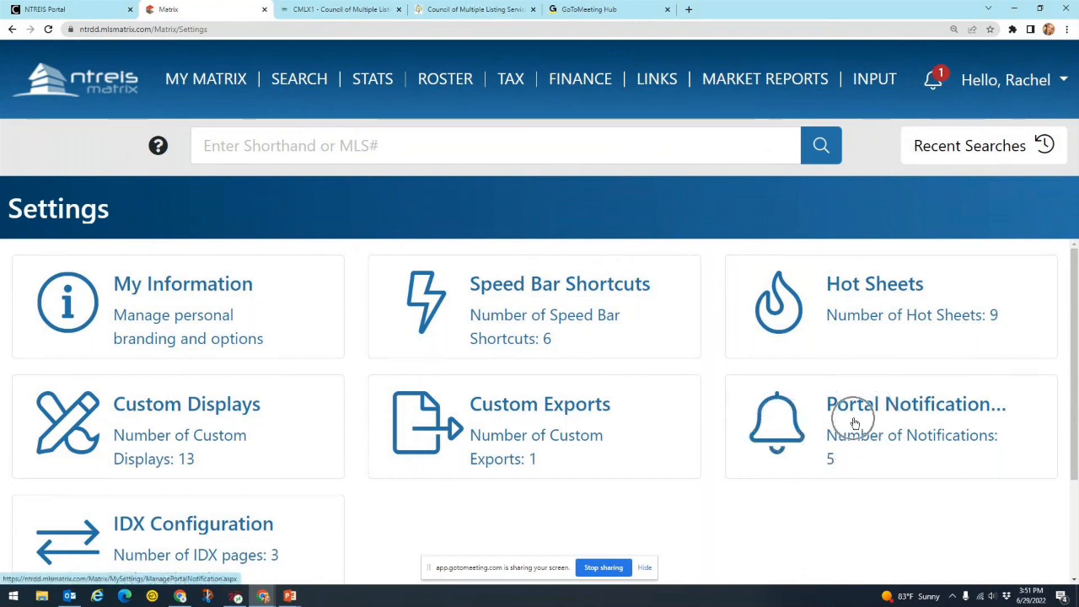
- Enter the Portal Notifications tile and bring the notification table into view
click(855, 423)
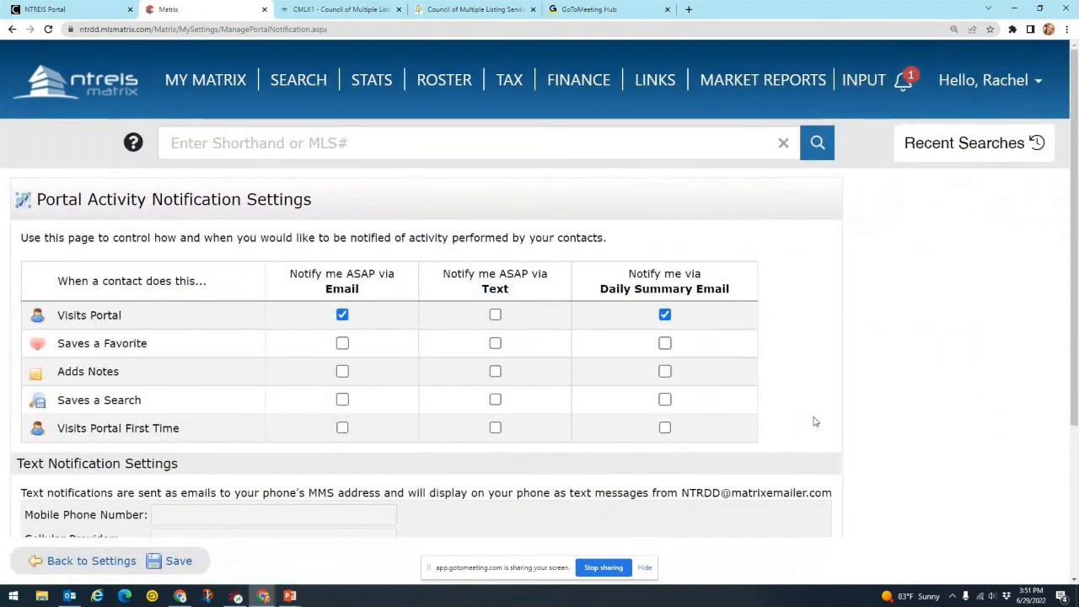
scroll(down, 3)
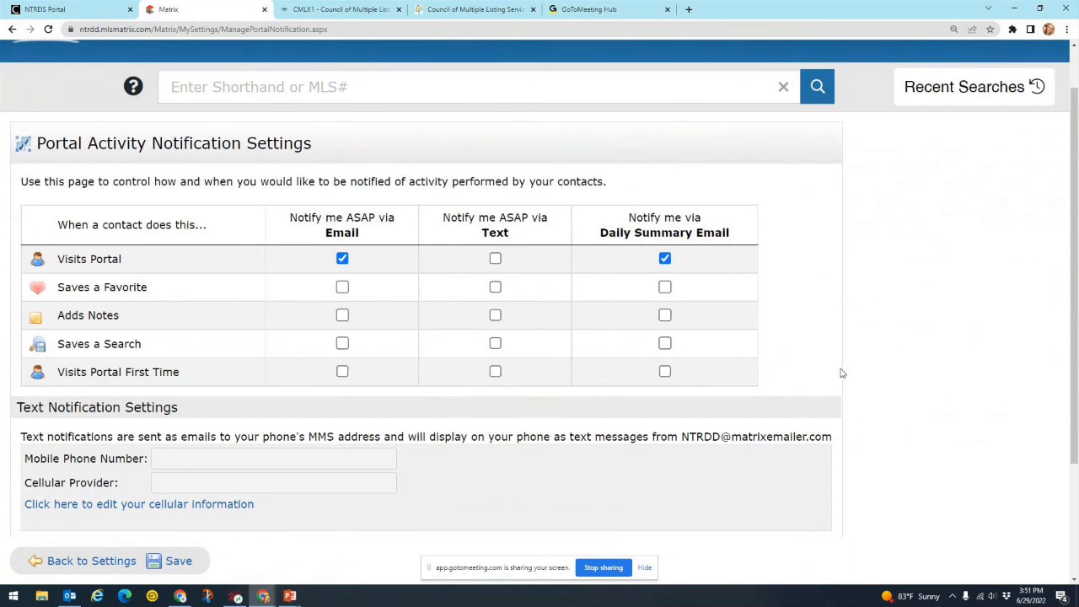
mouse_move(852, 373)
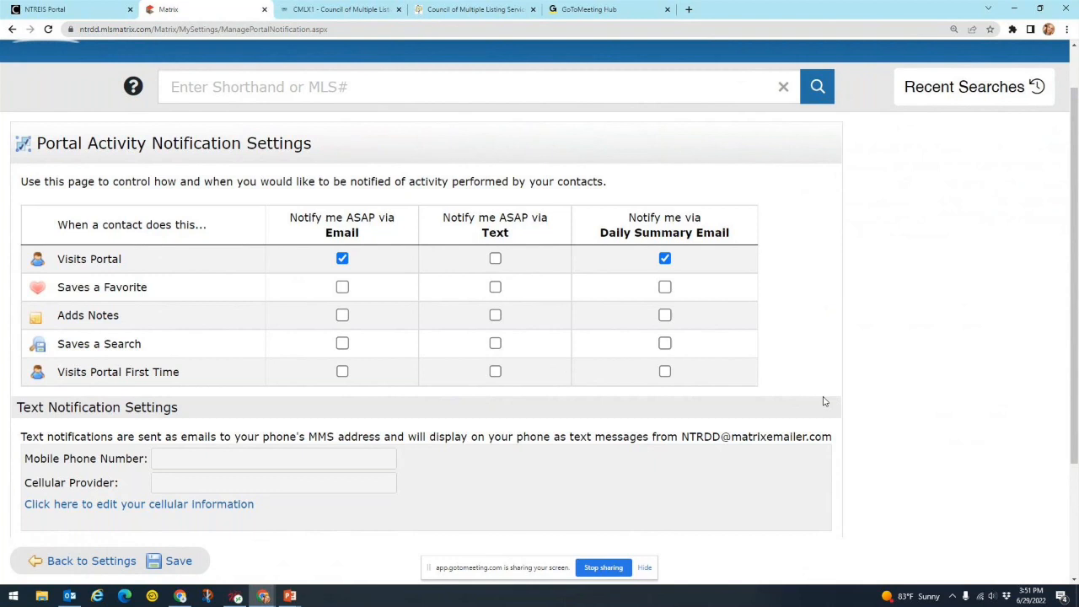
mouse_move(836, 388)
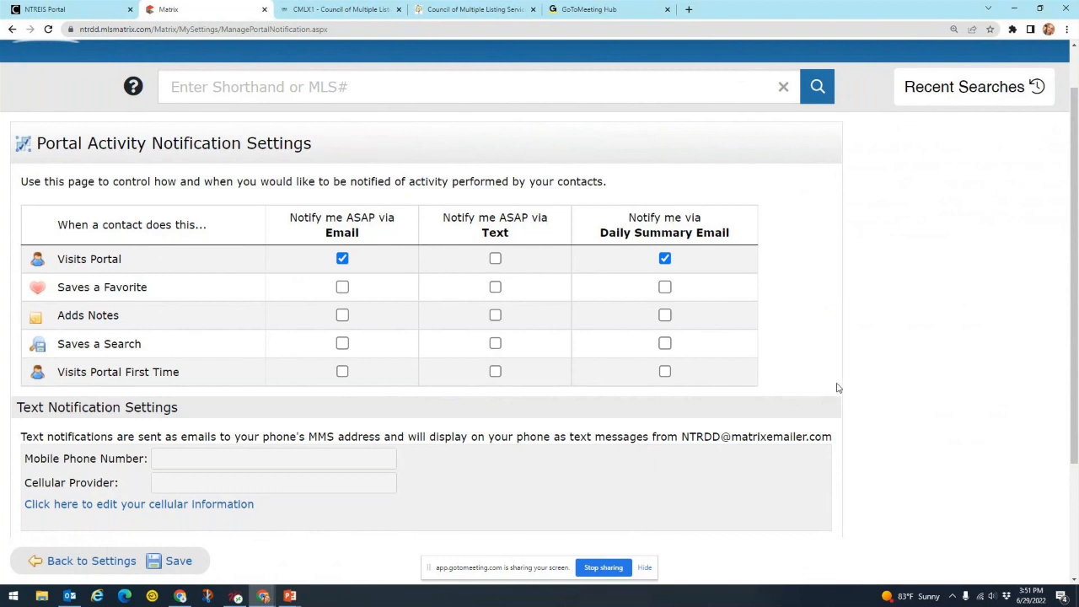
mouse_move(823, 387)
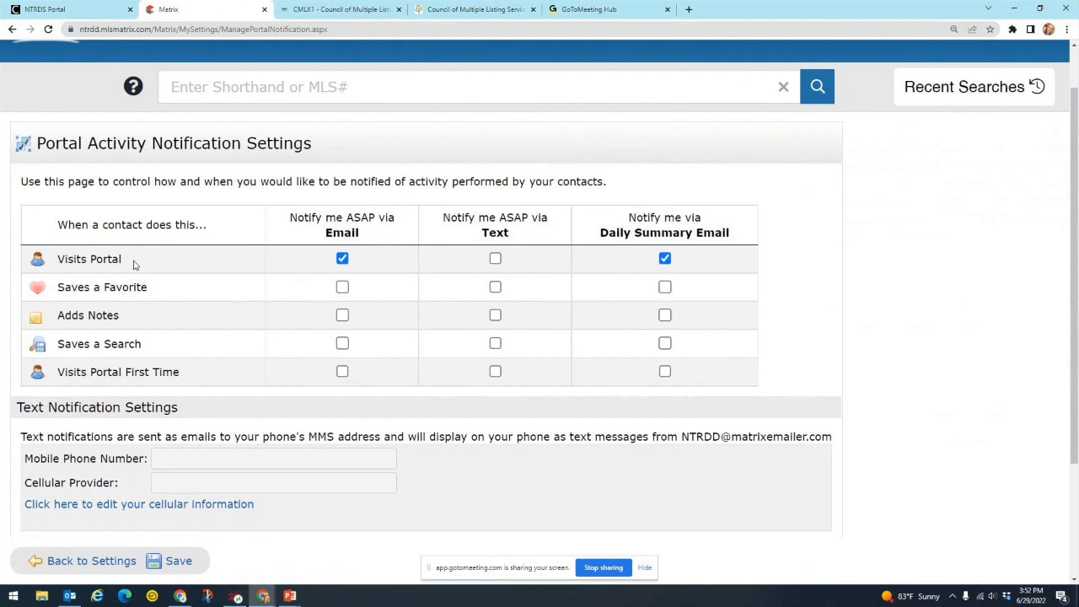
mouse_move(155, 287)
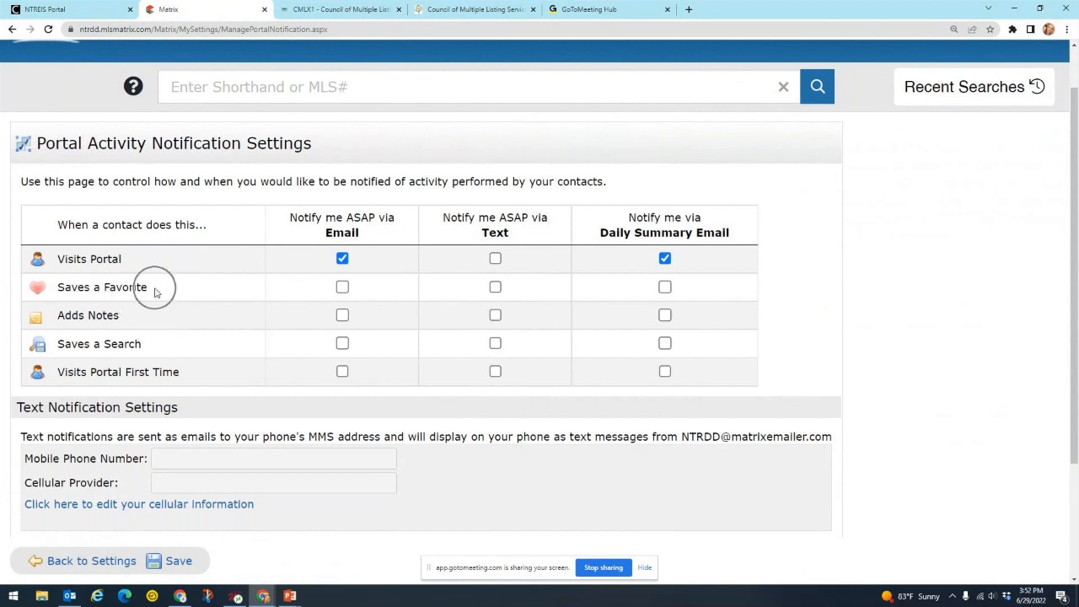
mouse_move(152, 297)
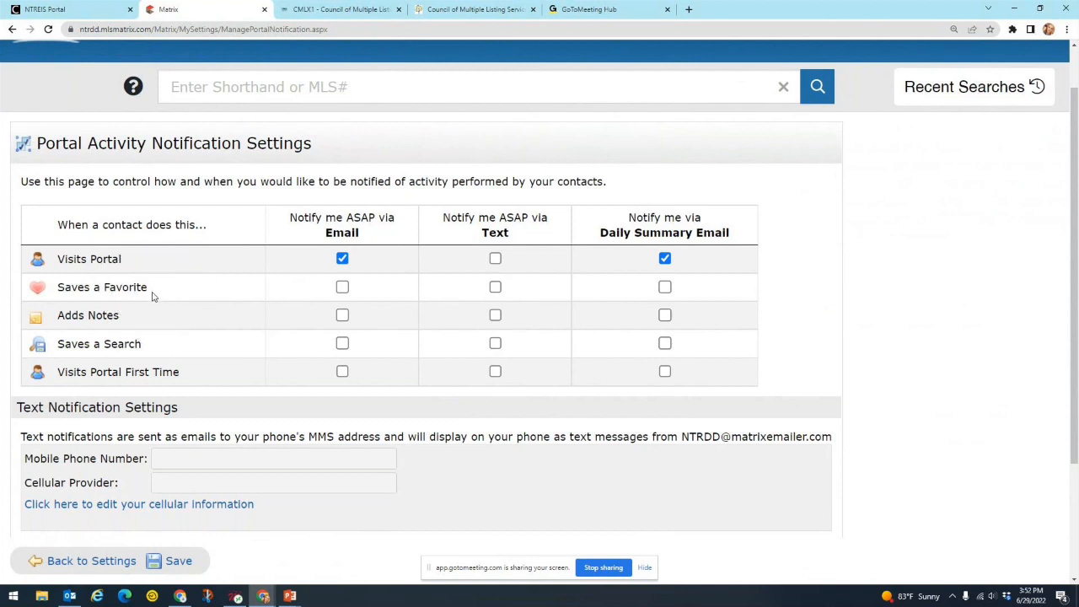
mouse_move(128, 317)
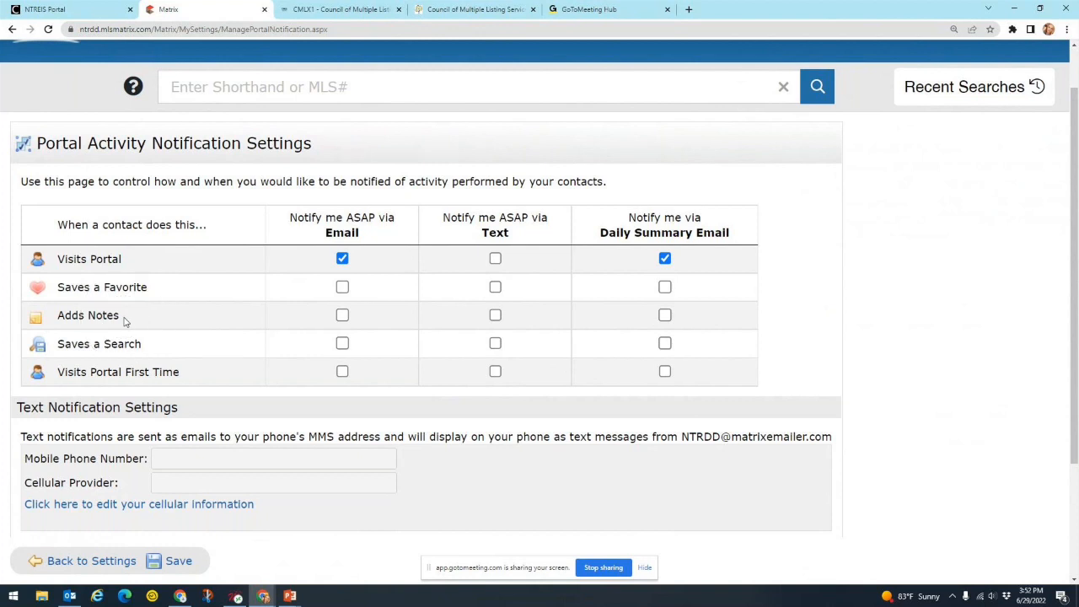
mouse_move(142, 318)
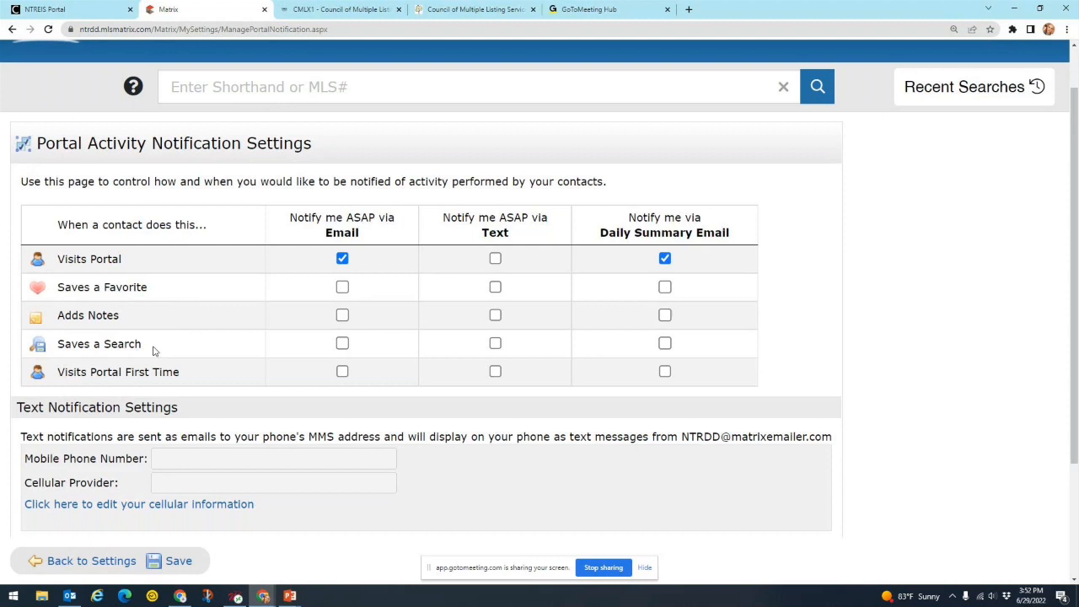
mouse_move(189, 375)
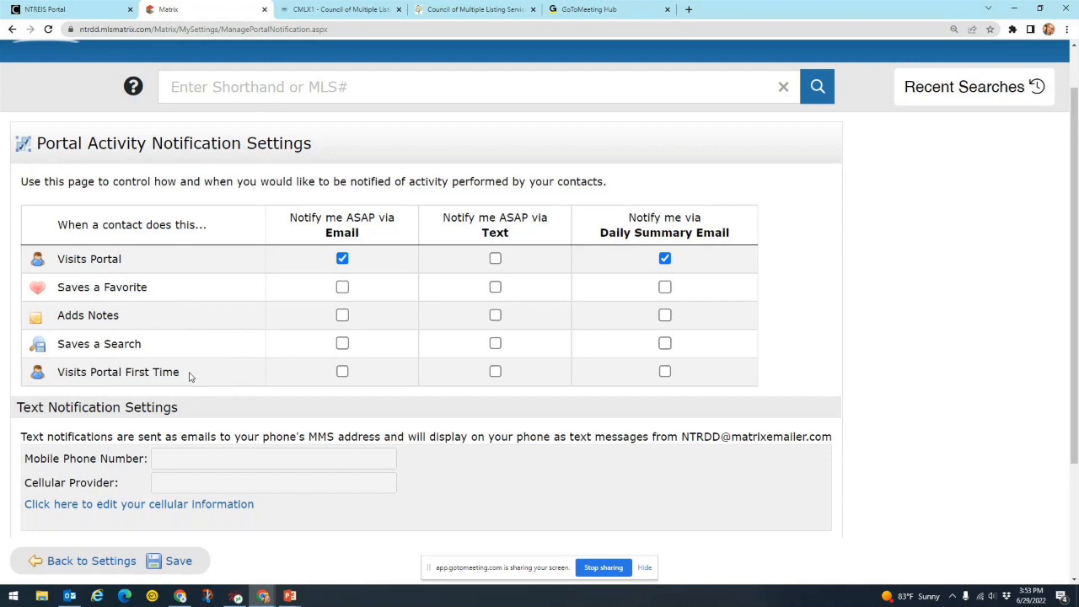
mouse_move(215, 368)
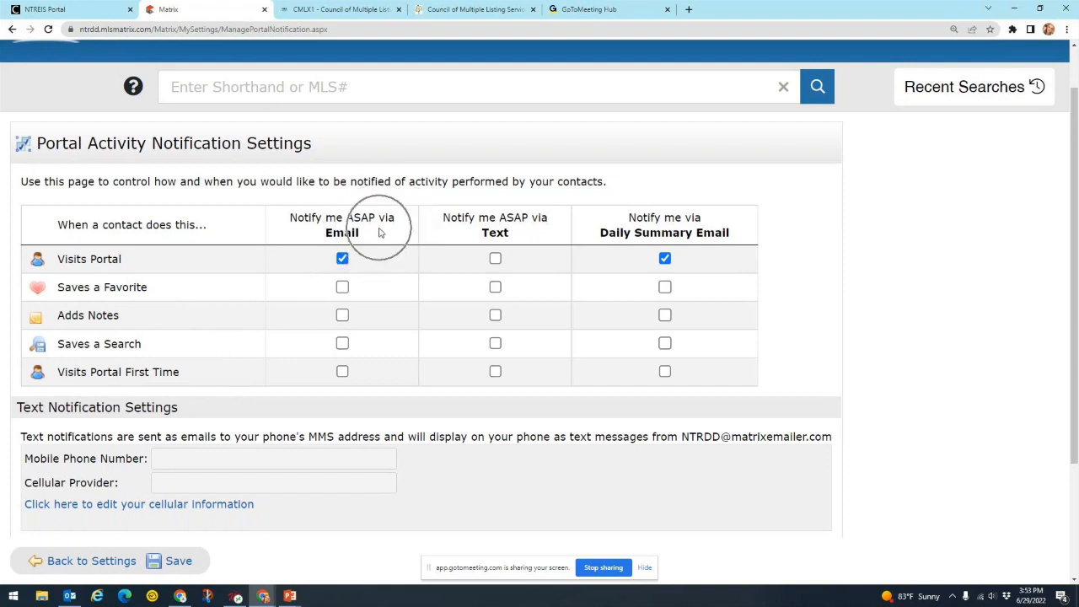
mouse_move(381, 233)
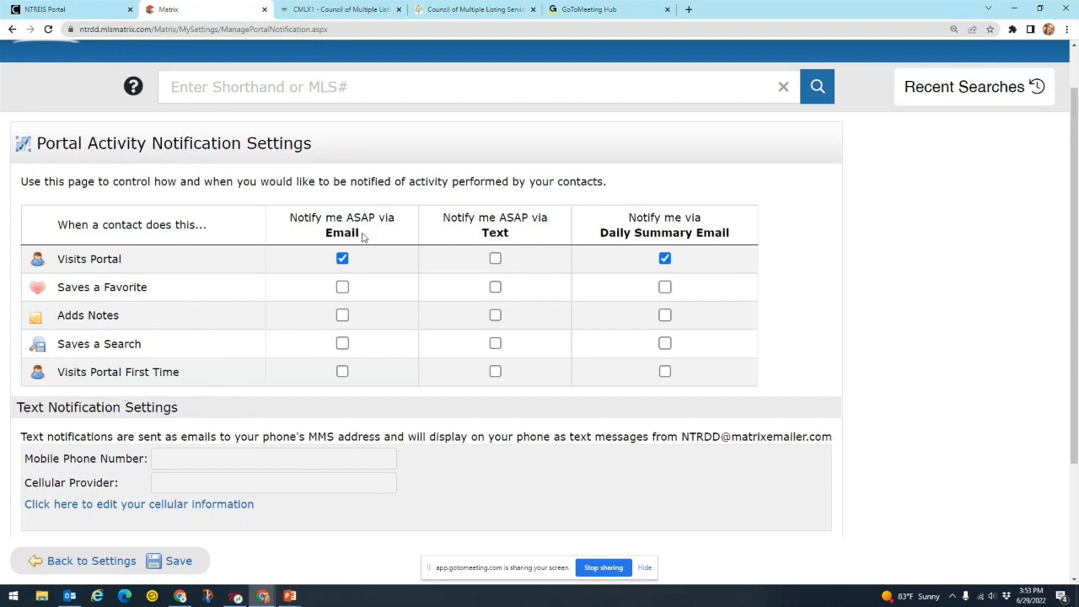
mouse_move(311, 321)
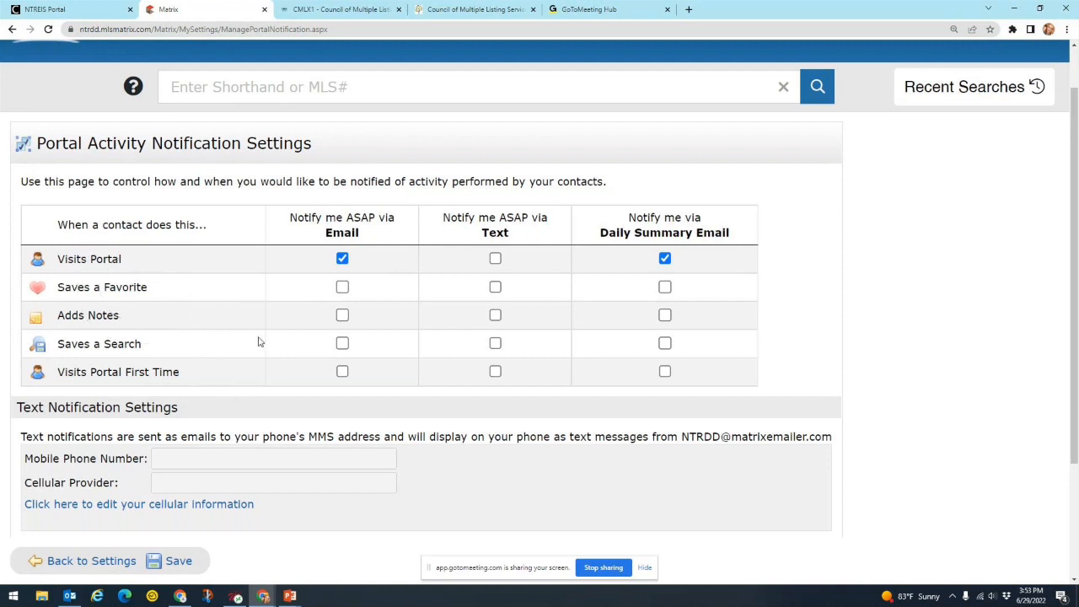
click(341, 287)
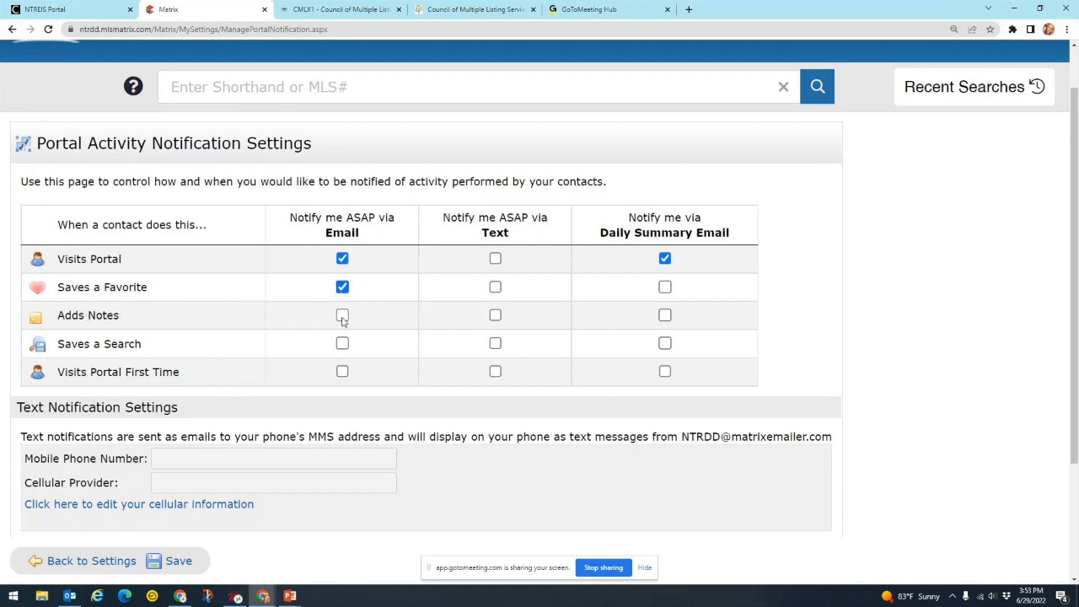
click(342, 316)
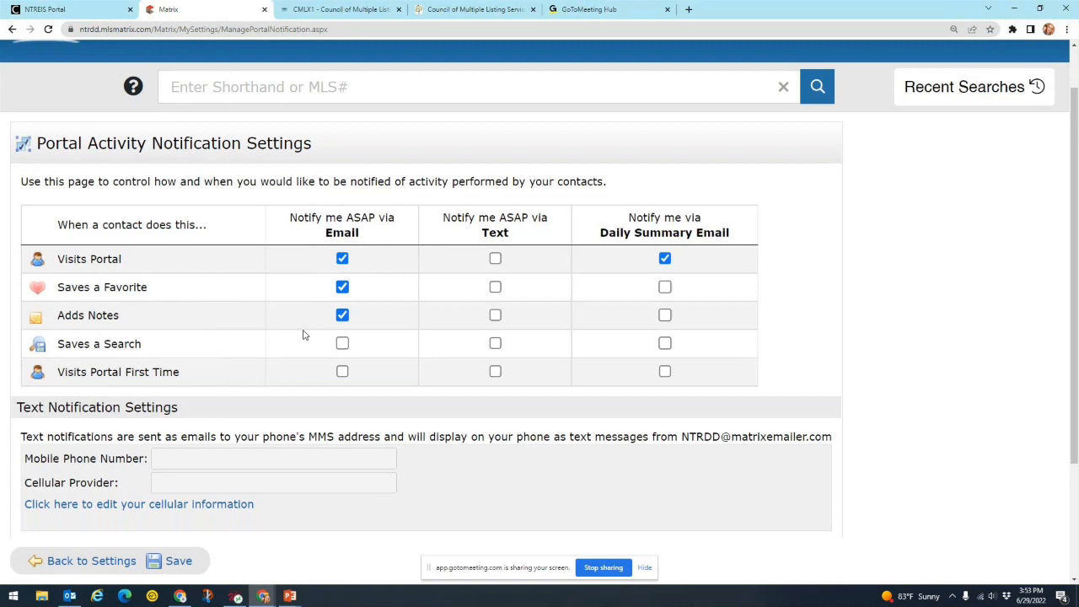
mouse_move(307, 256)
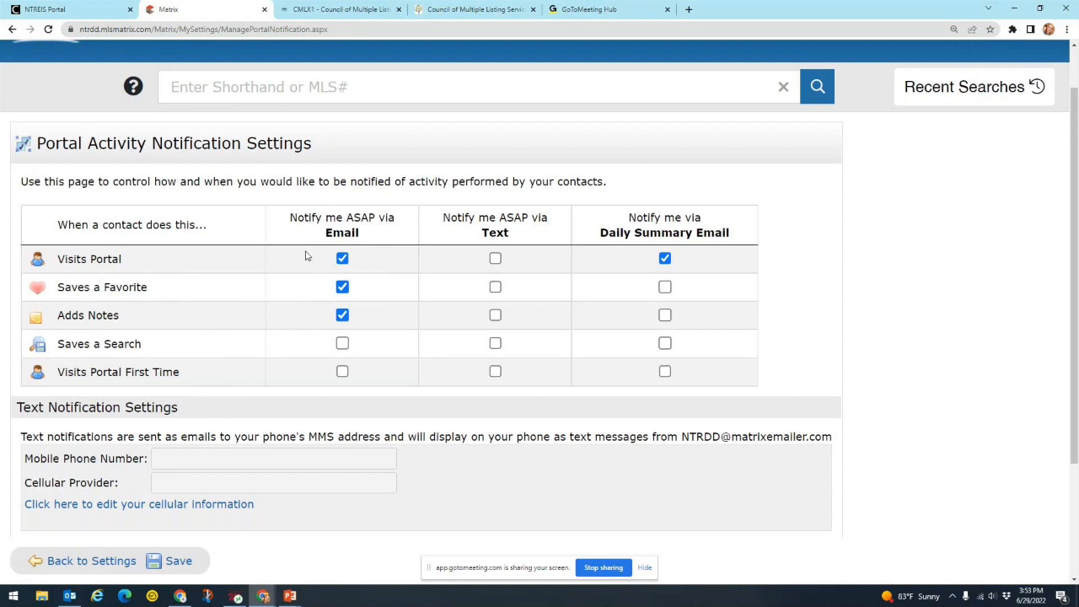
mouse_move(310, 243)
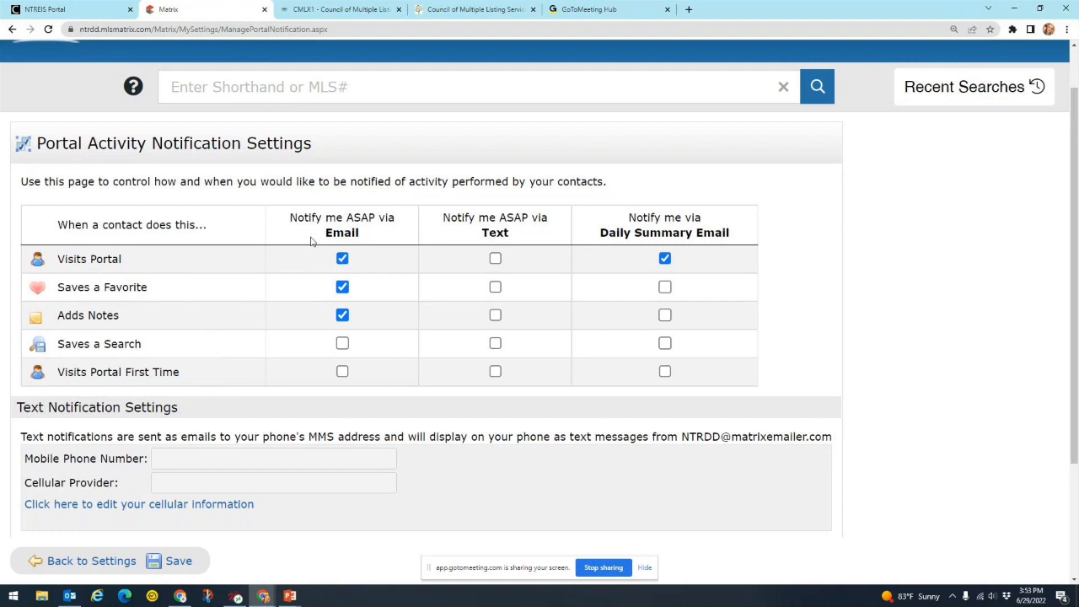
mouse_move(357, 236)
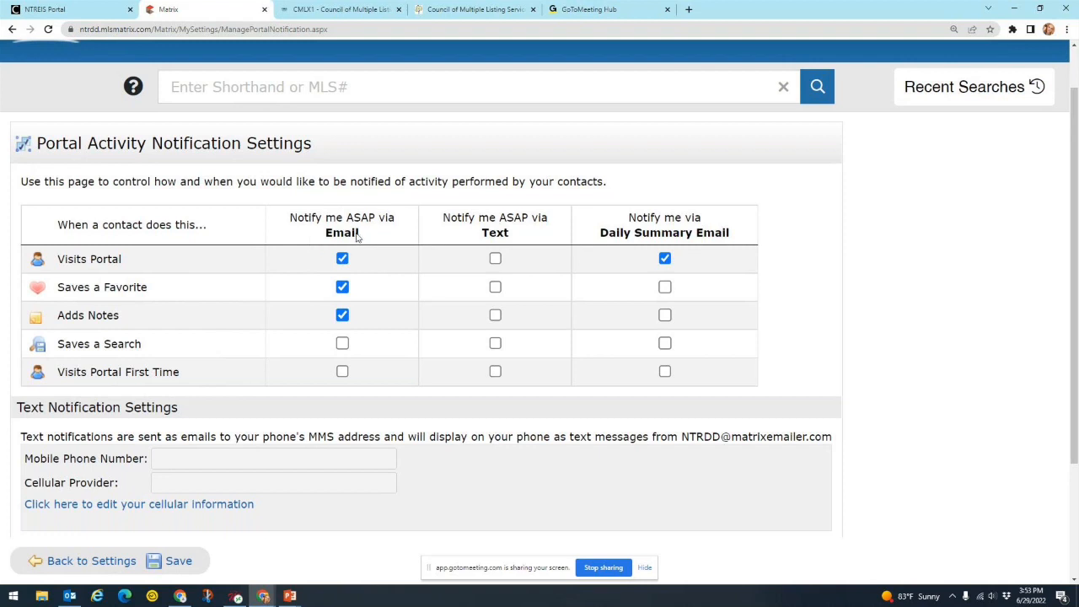
mouse_move(376, 287)
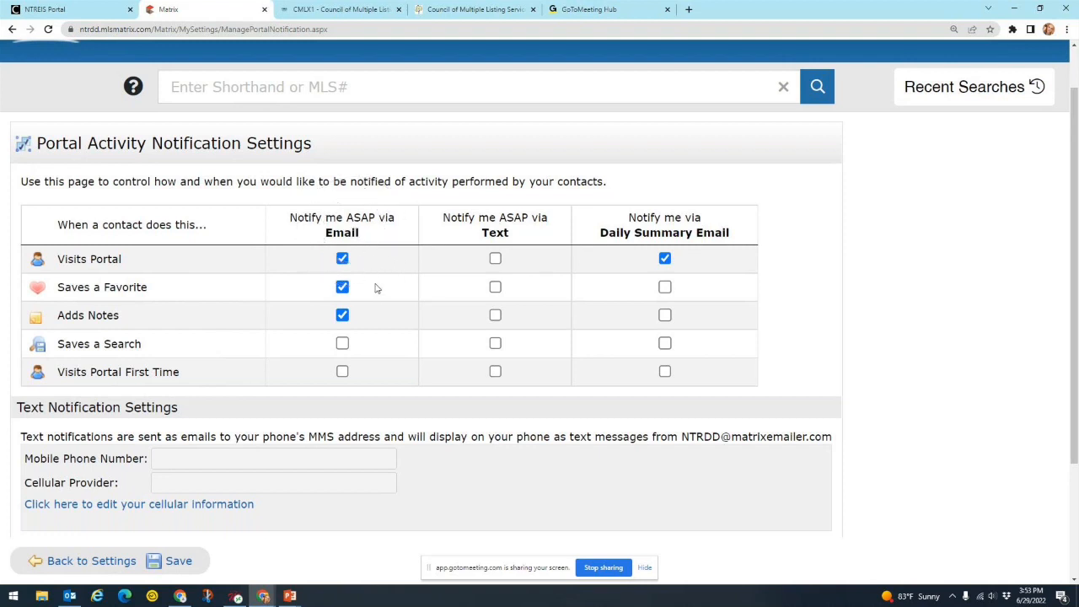
mouse_move(371, 237)
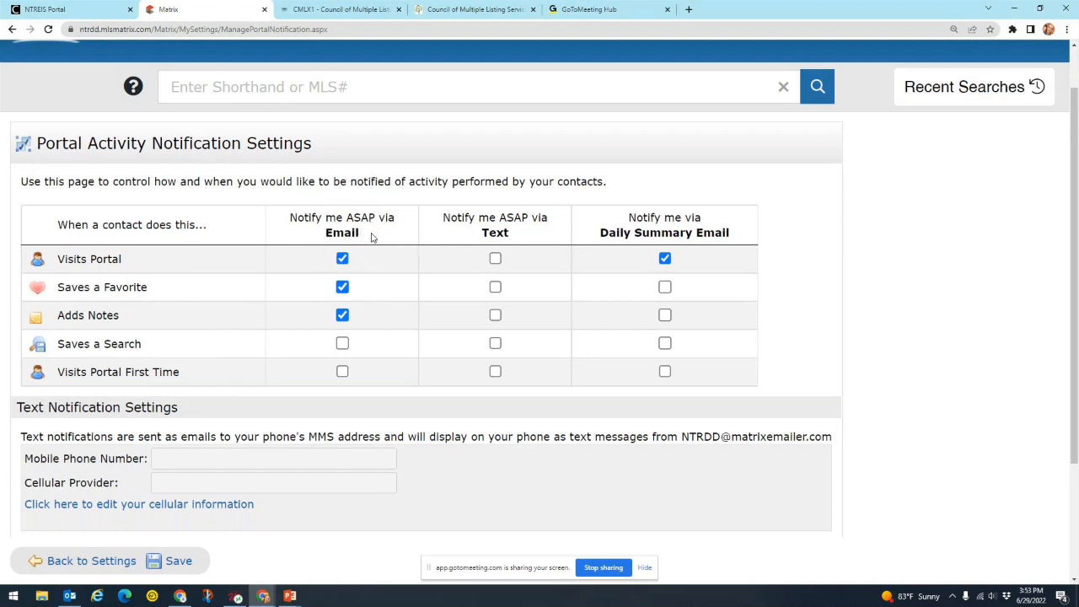
mouse_move(202, 277)
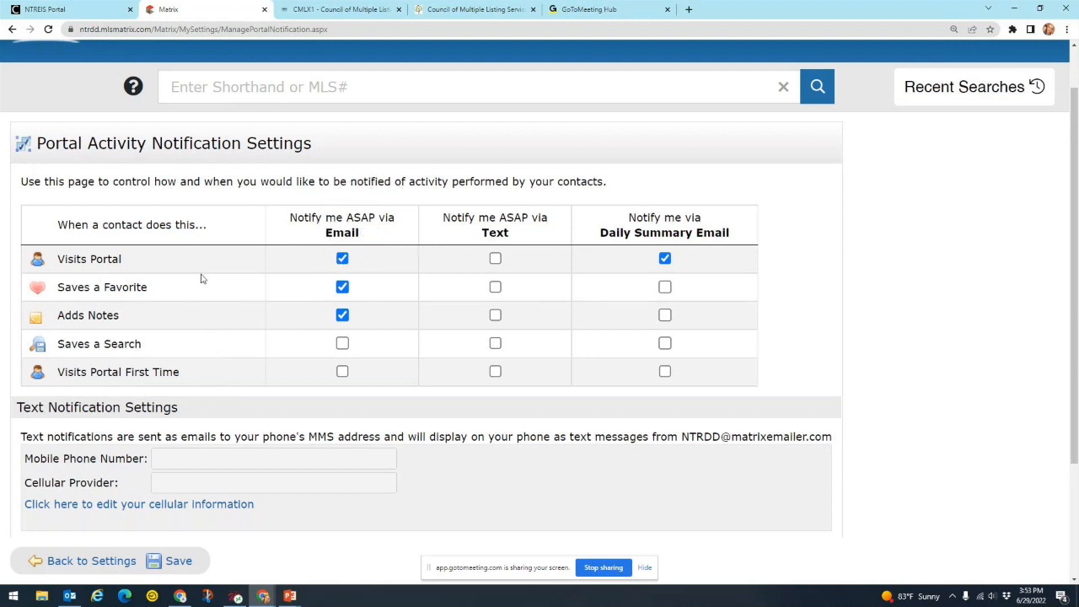
mouse_move(317, 296)
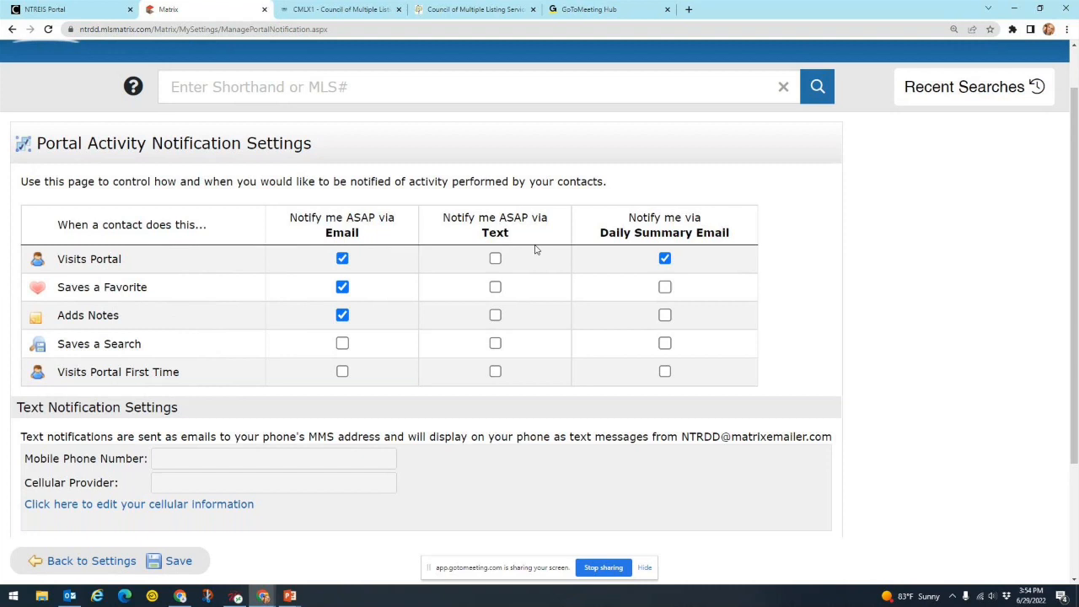
mouse_move(523, 243)
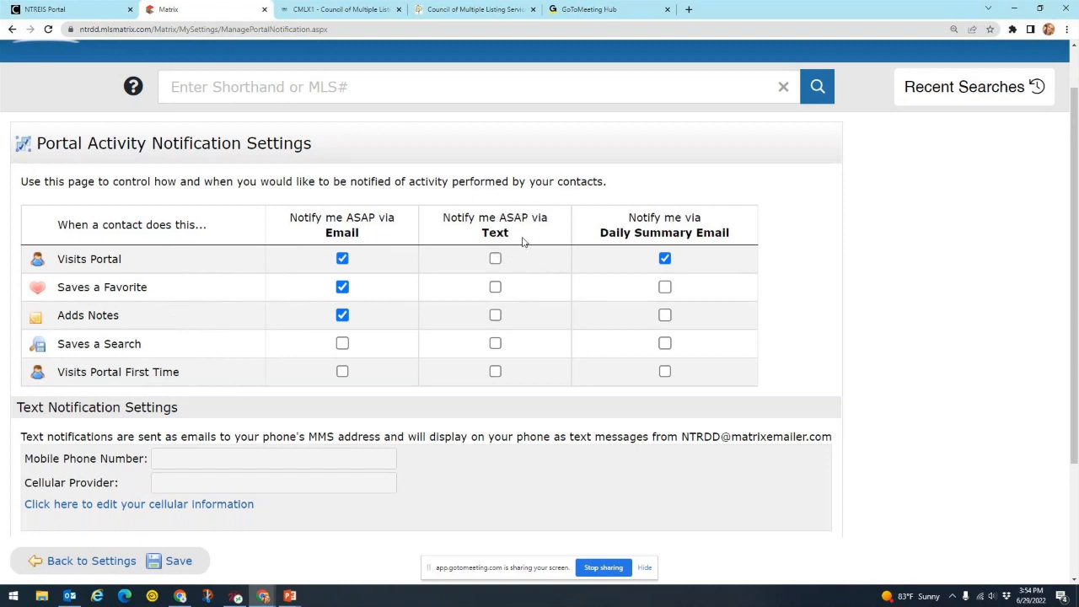
mouse_move(526, 292)
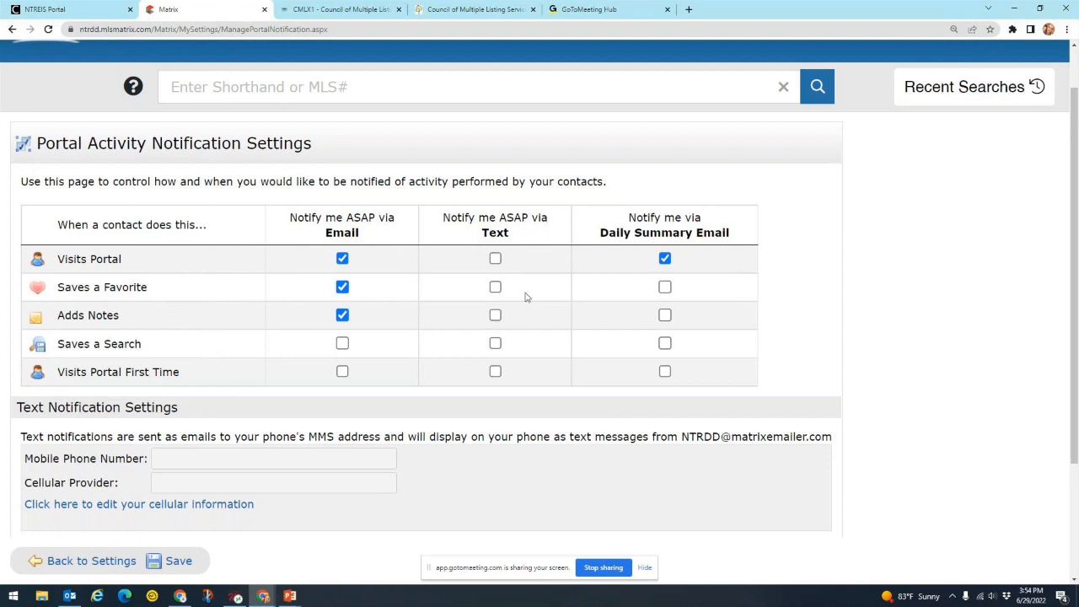
mouse_move(527, 307)
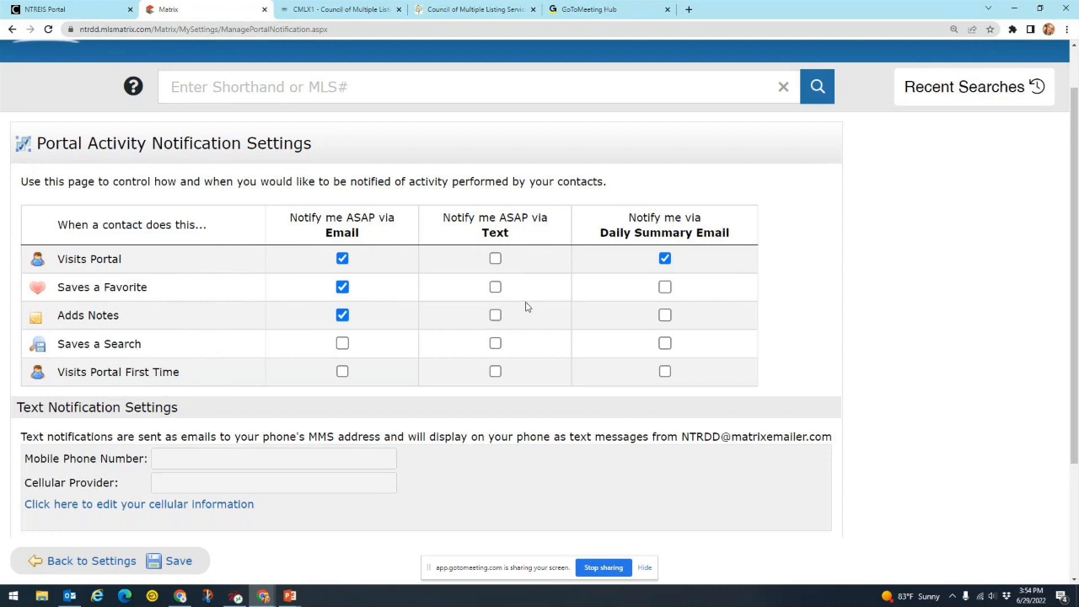
- Enable 'Notify me ASAP via Text' for Saves a Favorite, Adds Notes and Saves a Search
click(496, 286)
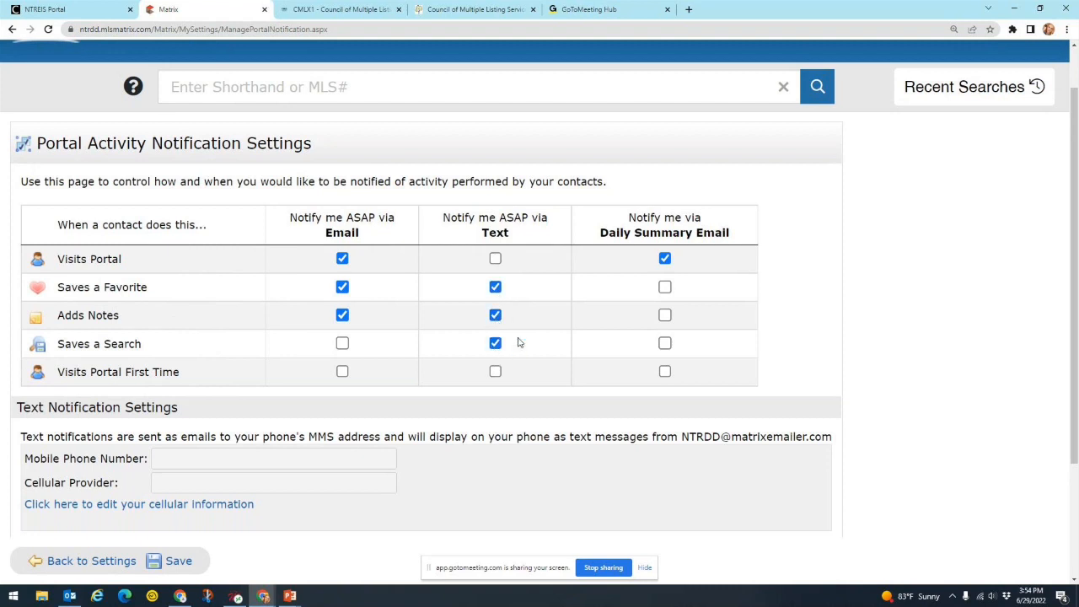
mouse_move(530, 337)
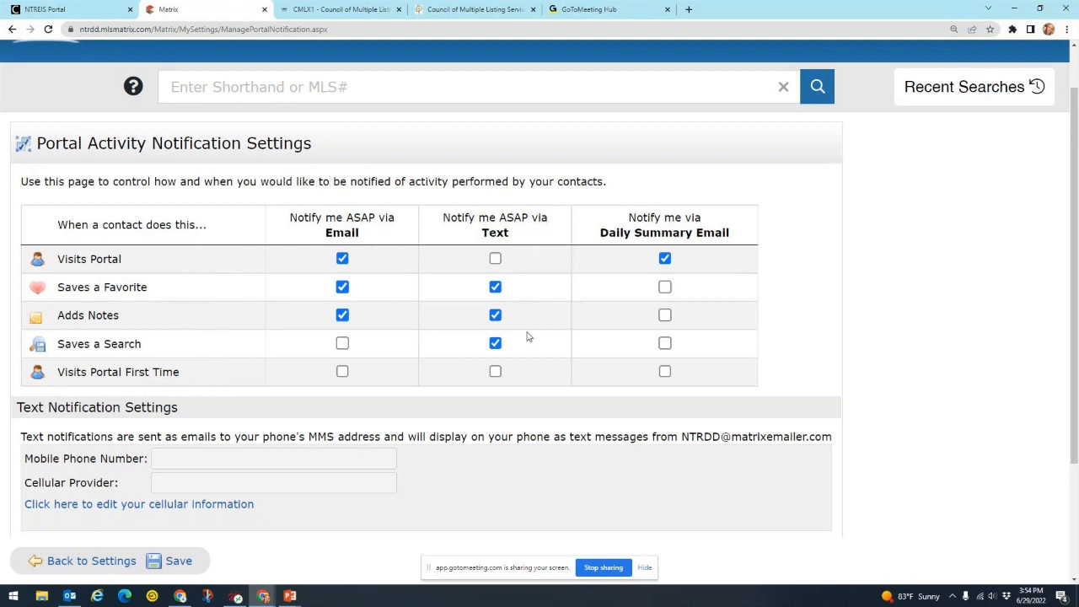
scroll(down, 3)
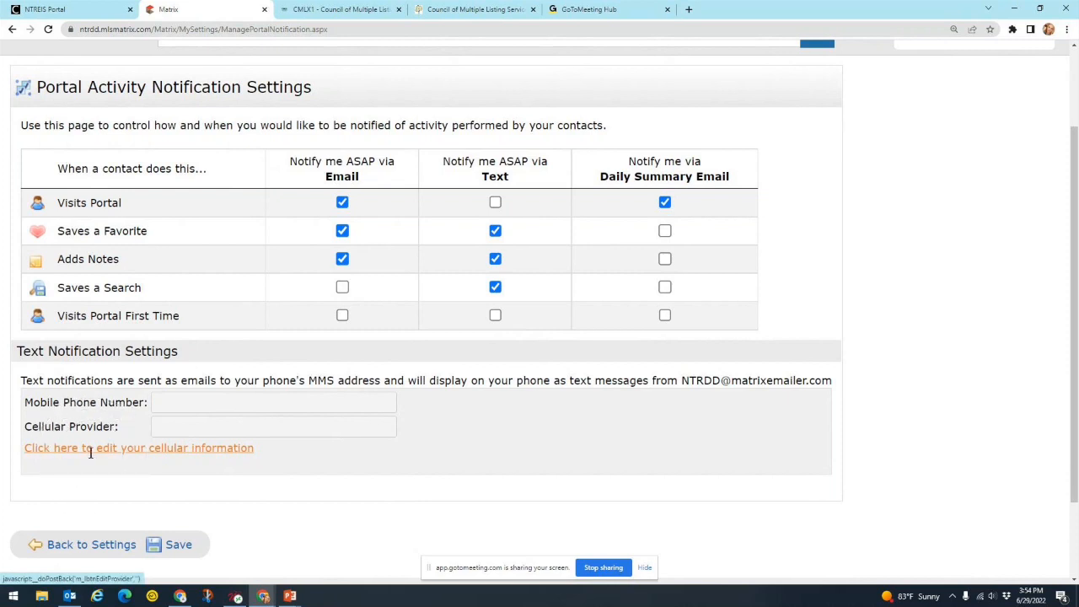
- Enter a 214- mobile number with T-Mobile as carrier and request a verification code
click(138, 448)
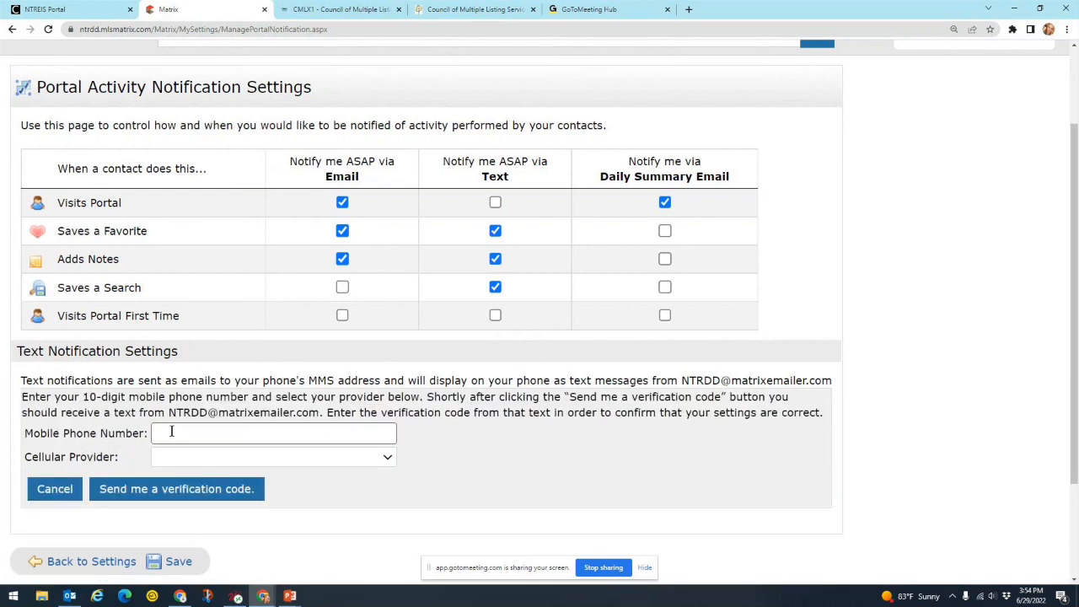
text(214-)
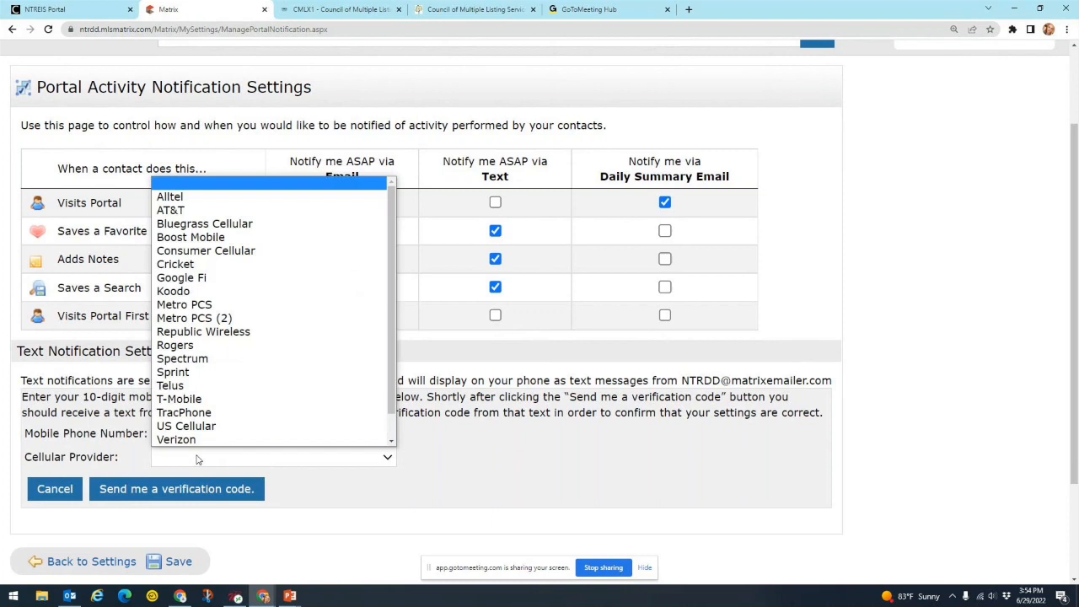
mouse_move(176, 343)
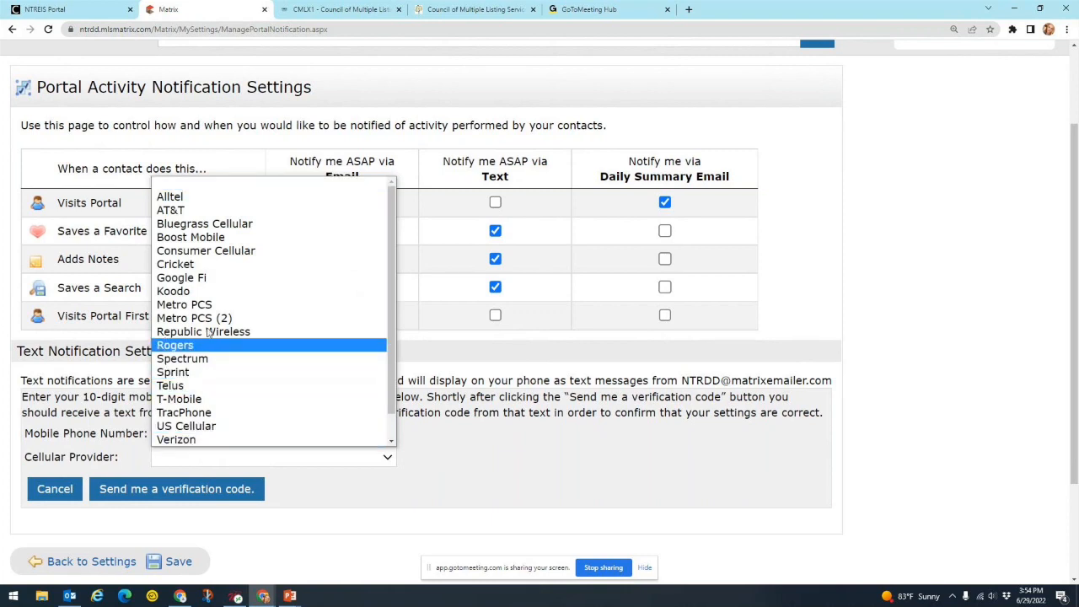
mouse_move(170, 209)
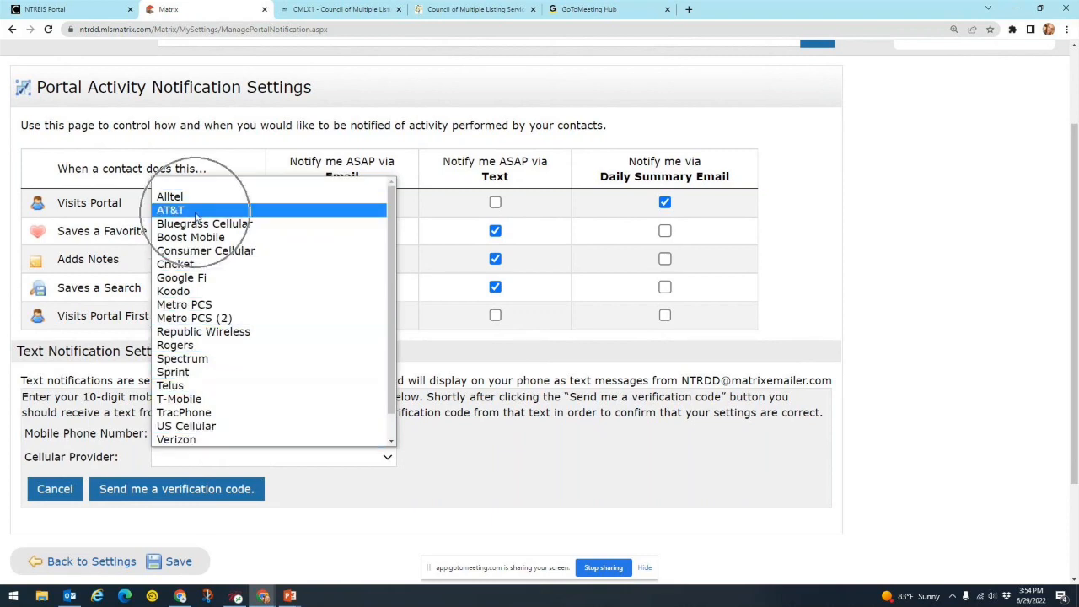
mouse_move(177, 439)
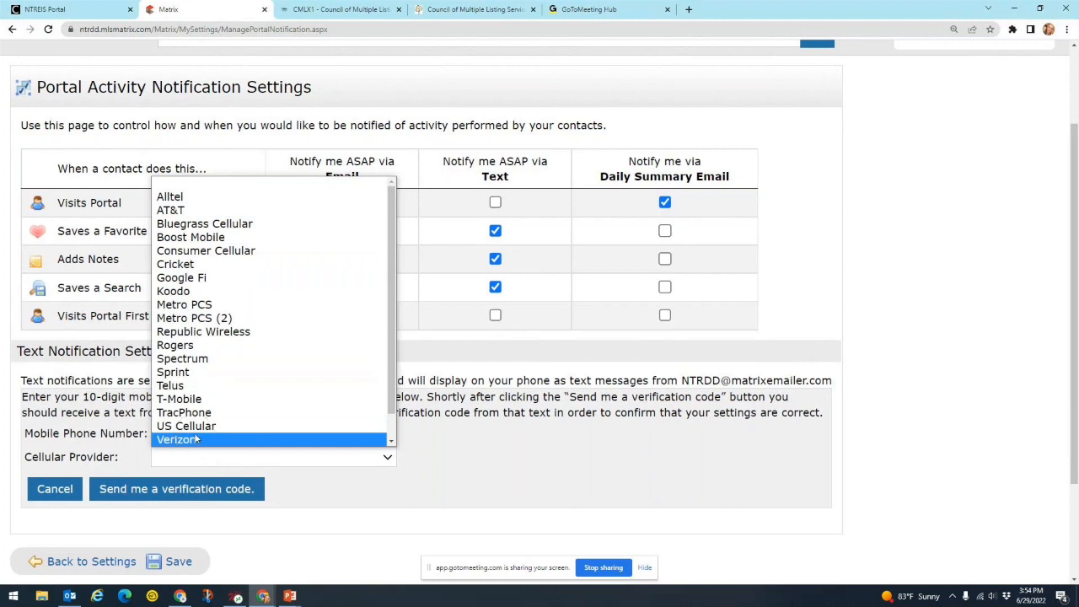
click(178, 398)
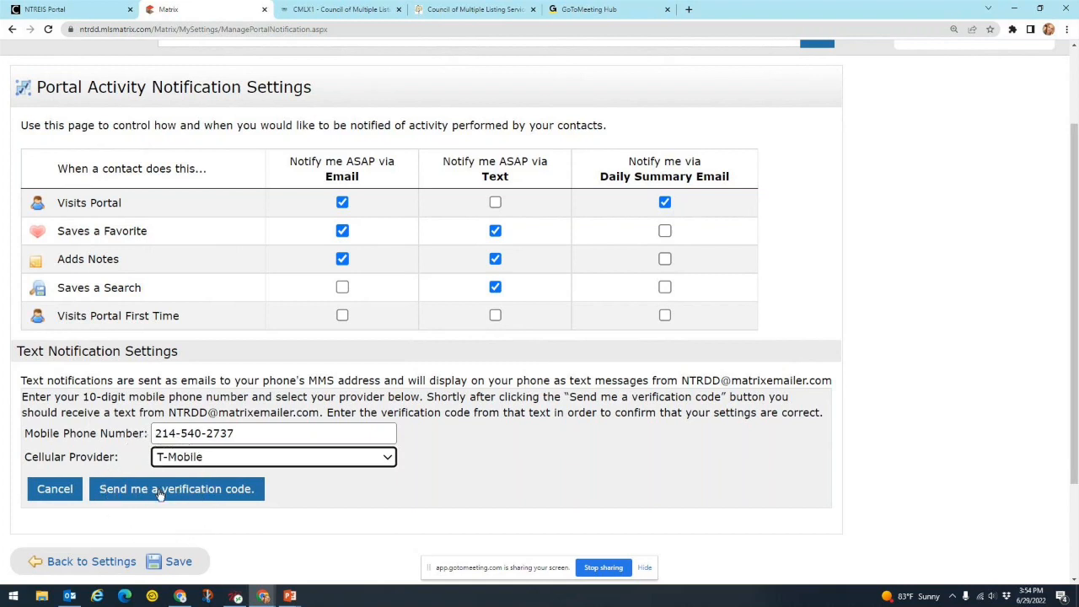
click(54, 488)
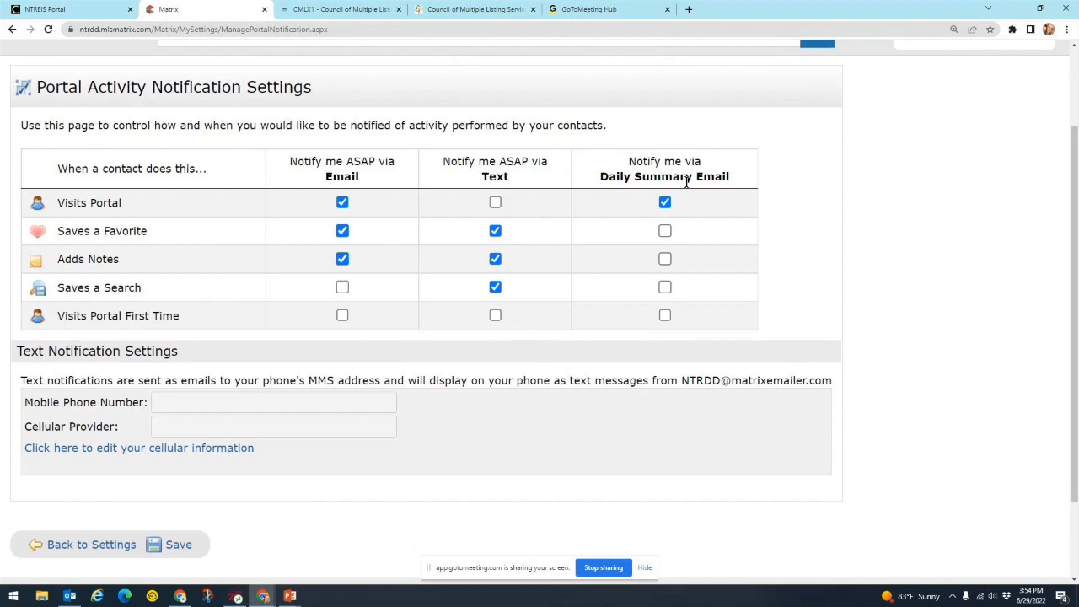
mouse_move(693, 209)
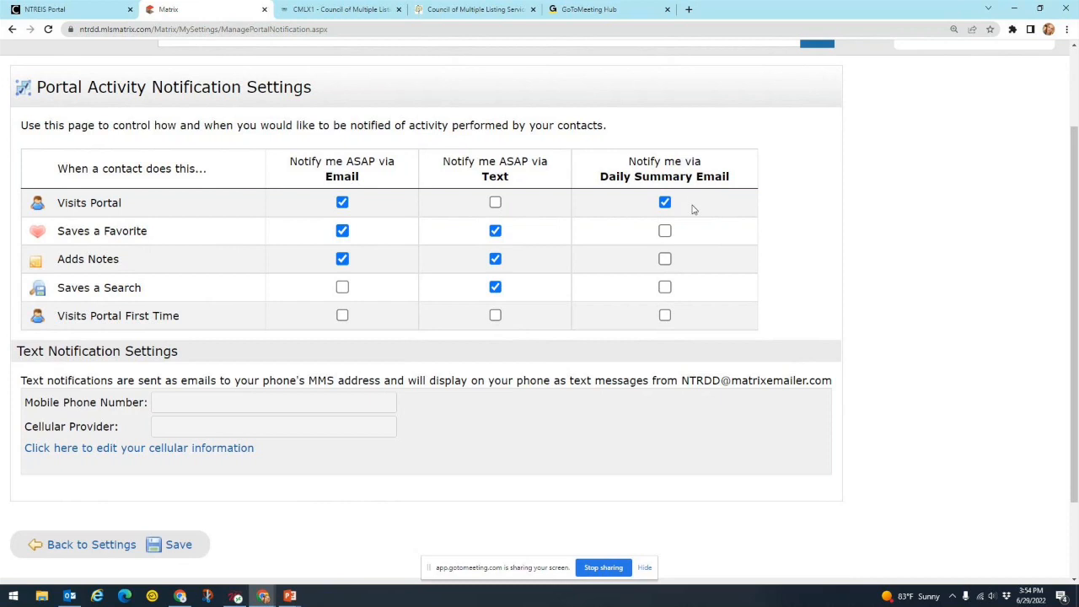
mouse_move(681, 223)
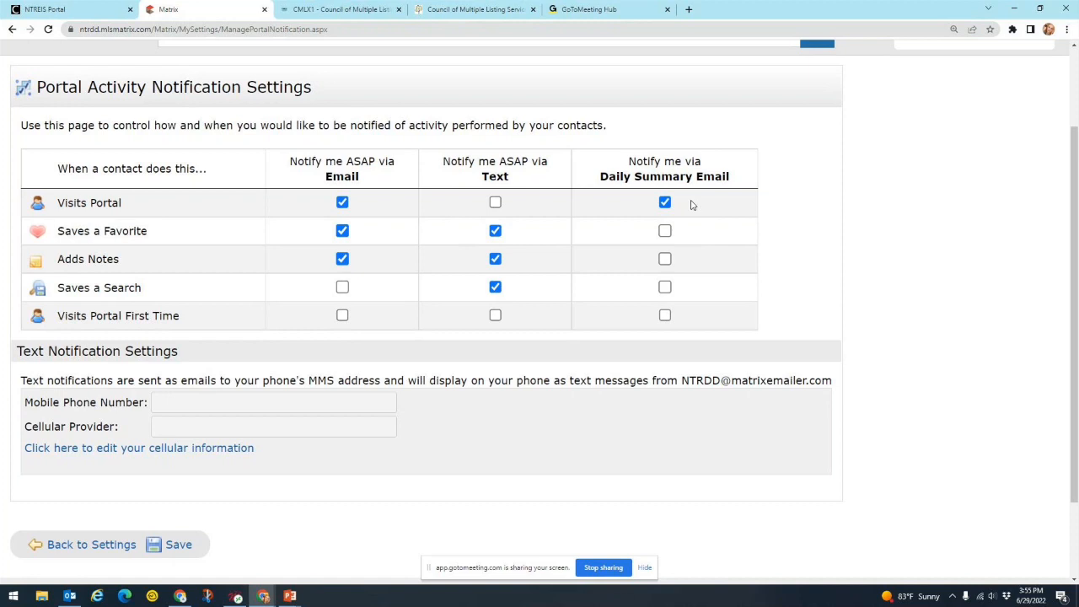
mouse_move(230, 250)
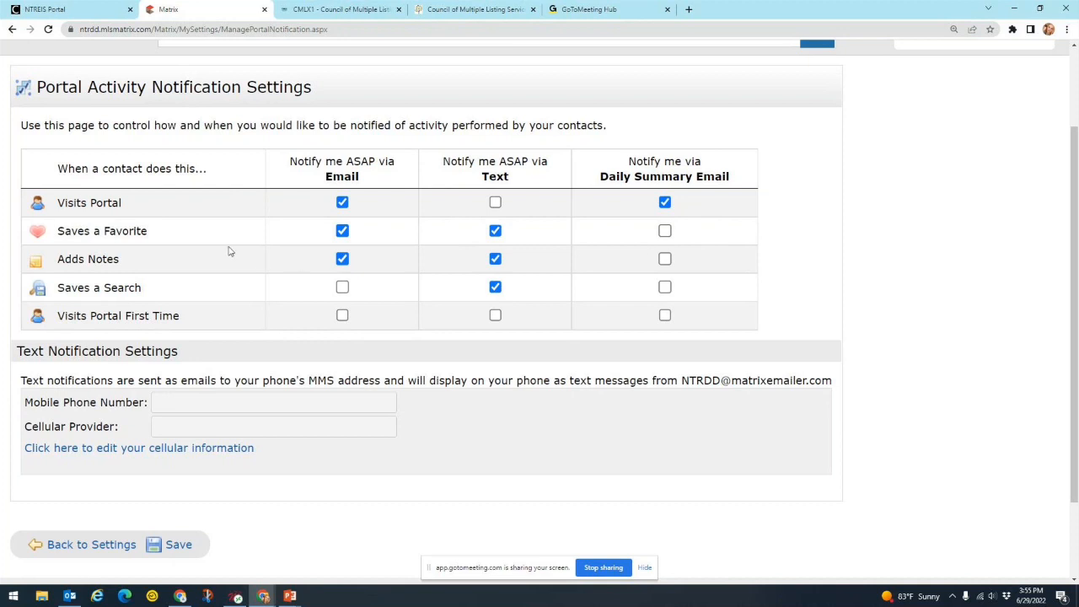
mouse_move(165, 242)
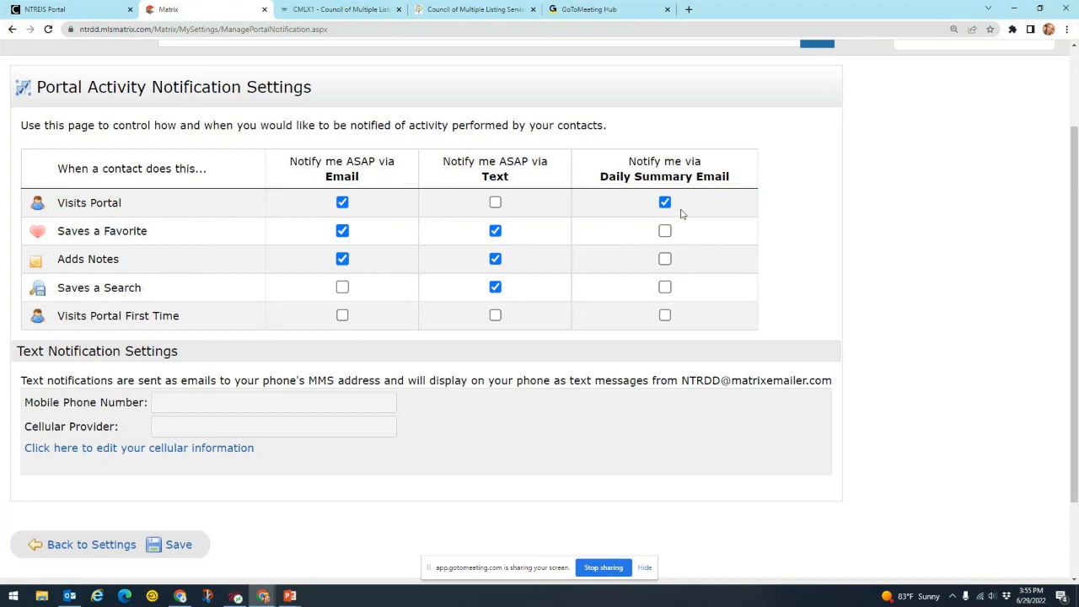
- Add the Adds Notes row to the Daily Summary Email alongside Visits Portal
click(664, 260)
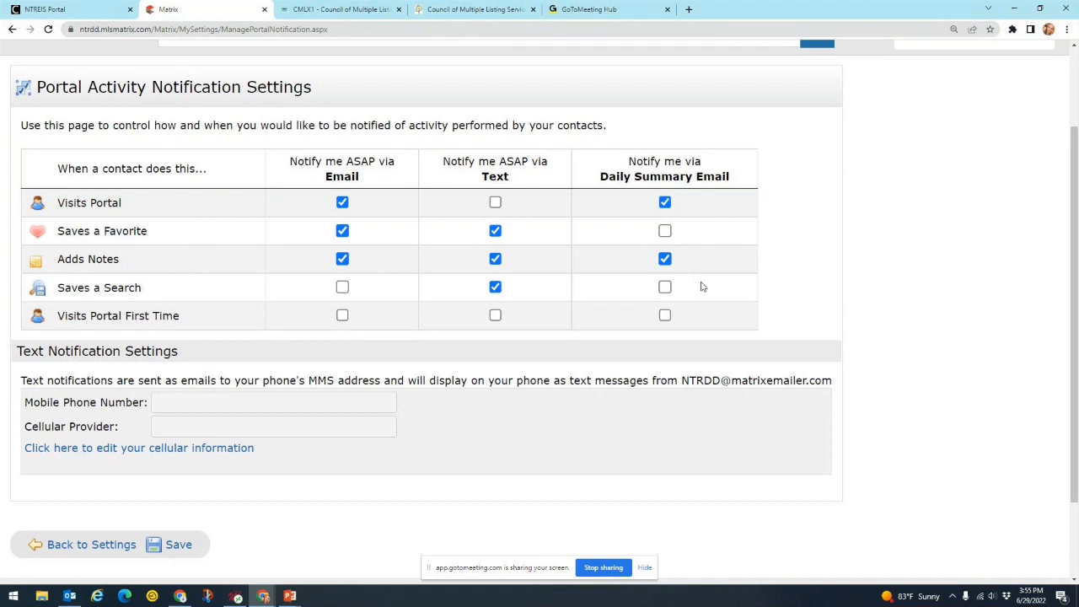
click(314, 425)
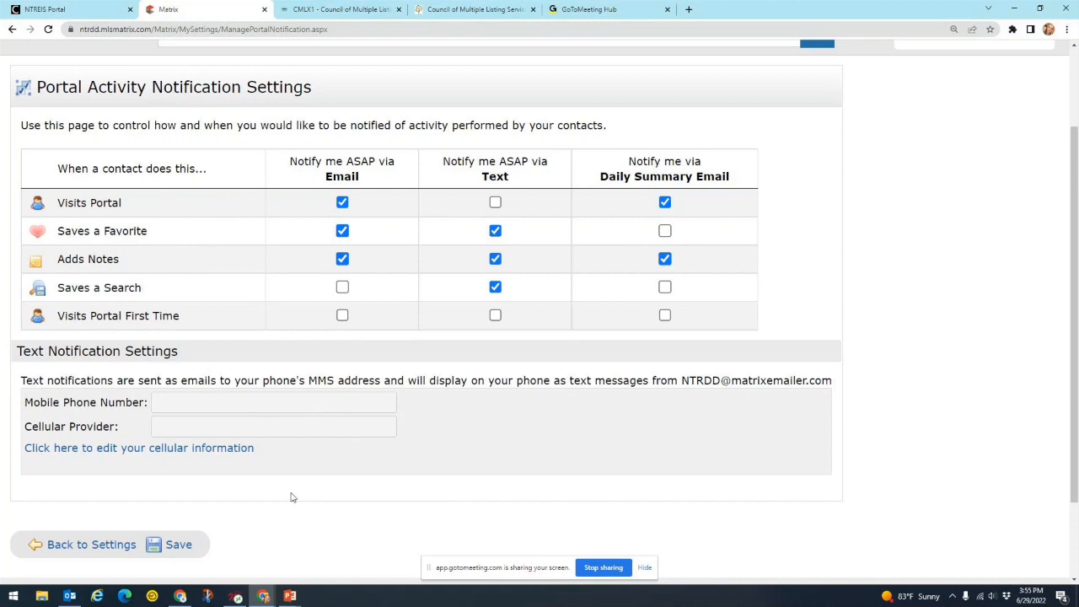
click(182, 544)
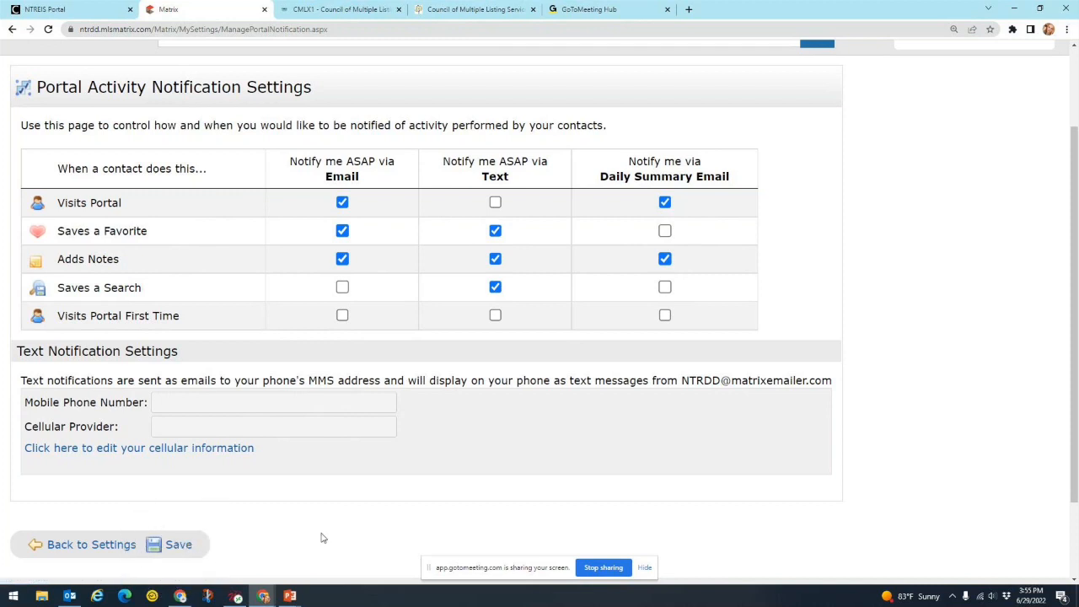
mouse_move(337, 529)
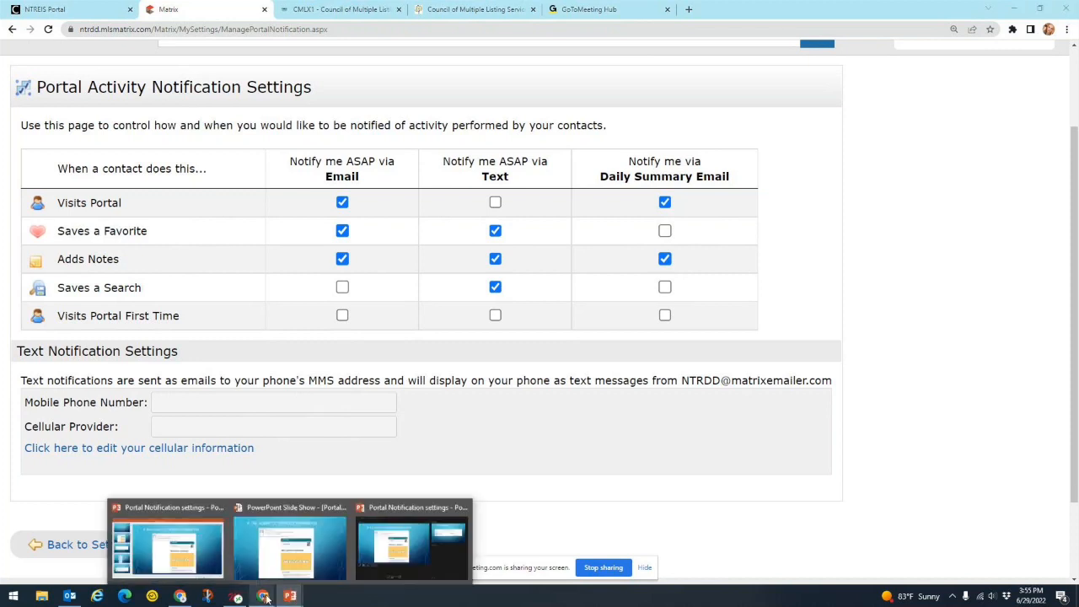
- Switch to the PowerPoint slideshow of example notifications at the agent CC/BCC email slide
click(290, 539)
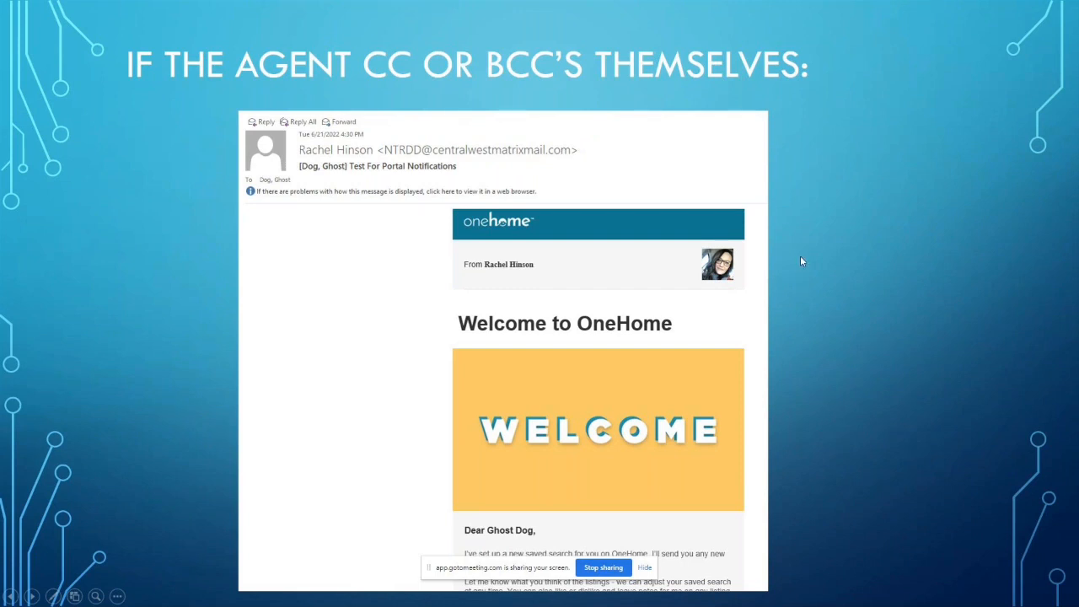
mouse_move(810, 266)
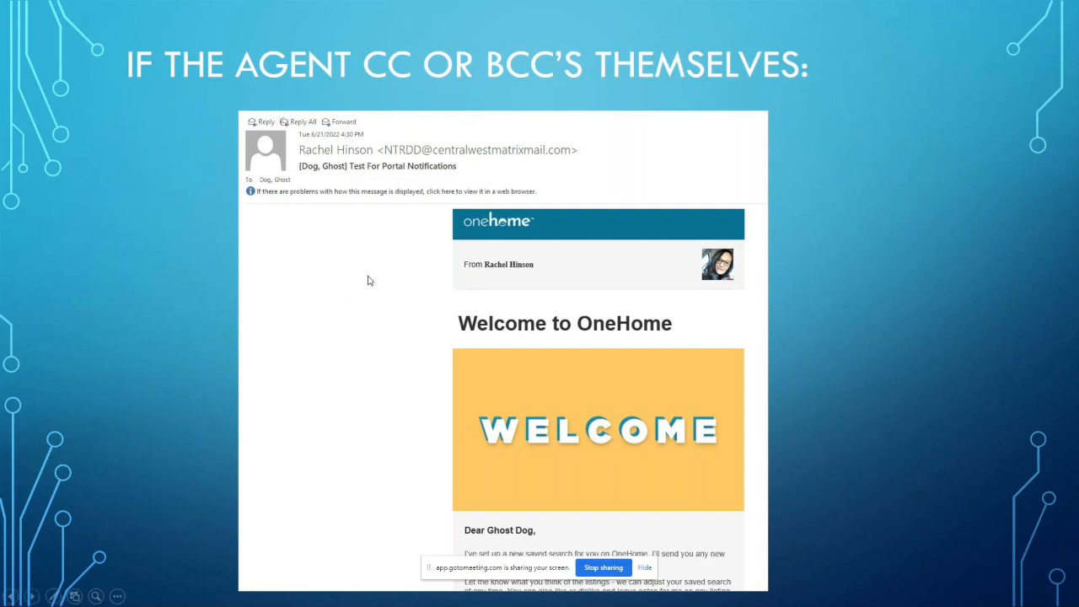
mouse_move(377, 265)
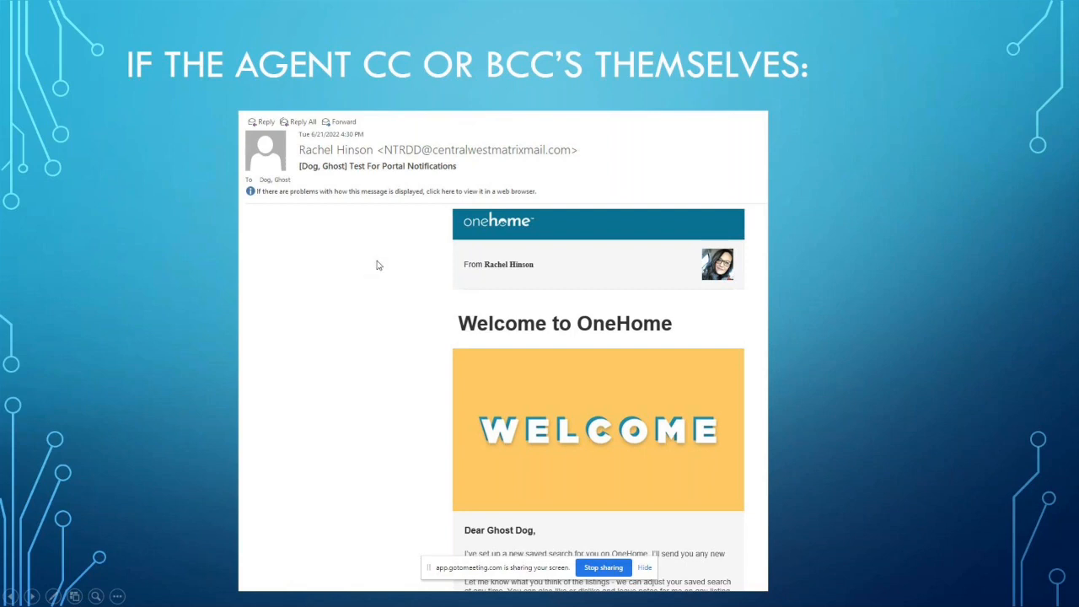
mouse_move(411, 283)
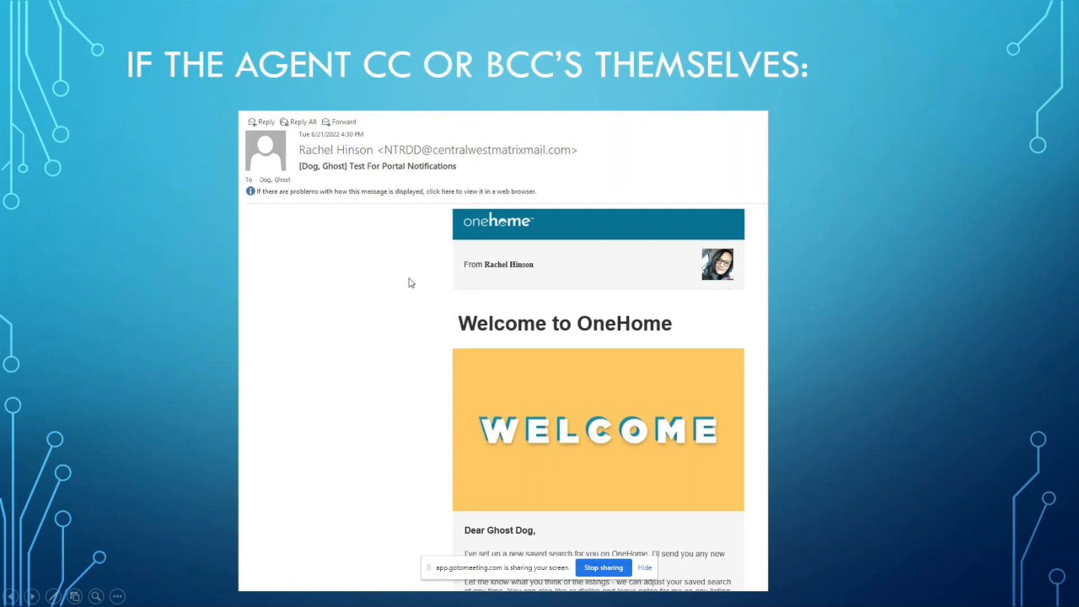
mouse_move(690, 277)
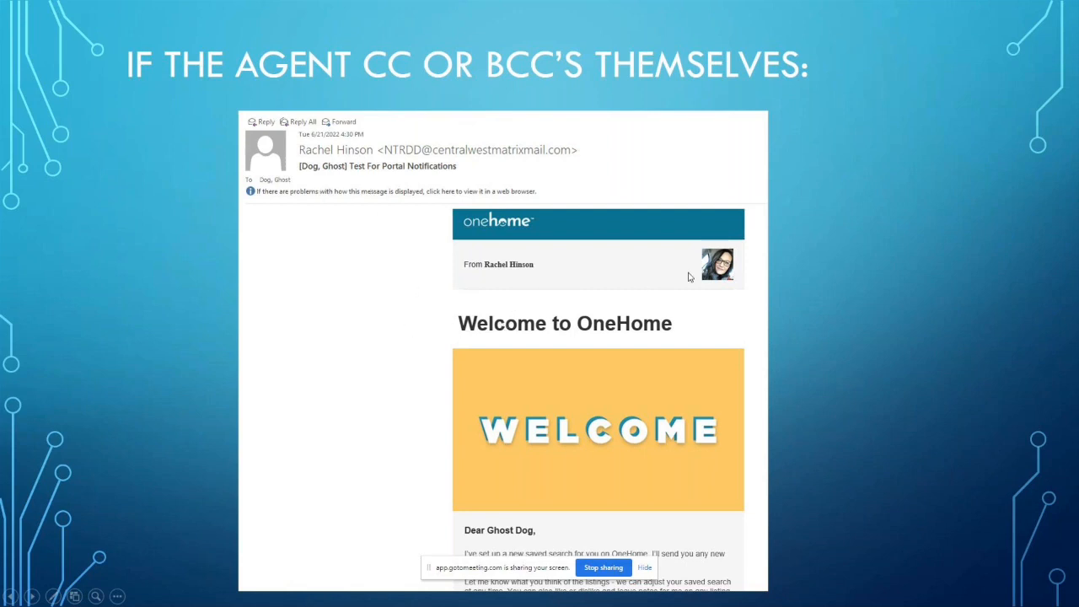
mouse_move(457, 369)
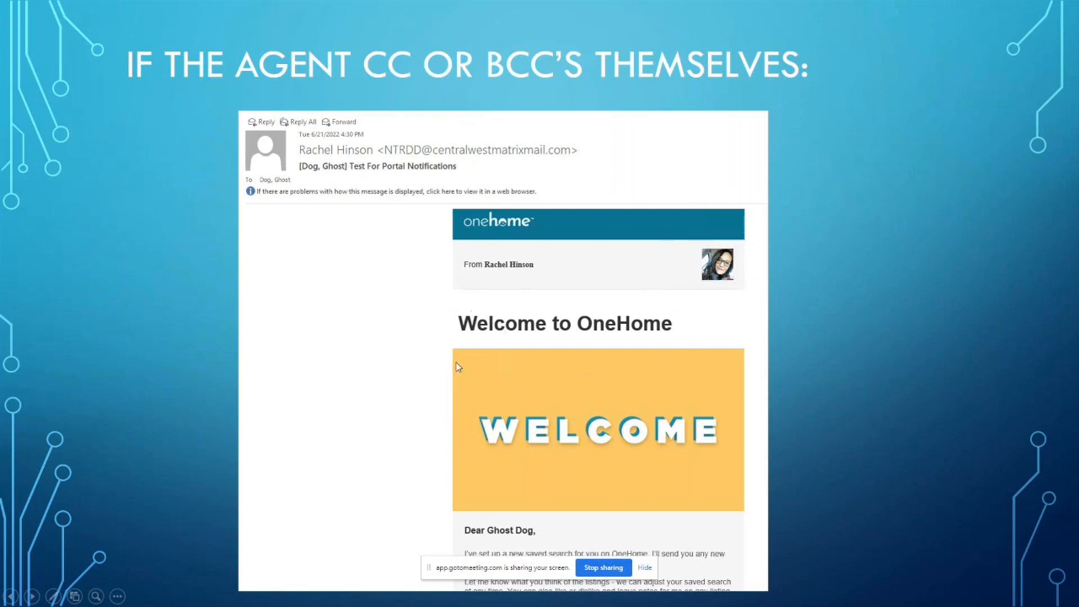
mouse_move(398, 361)
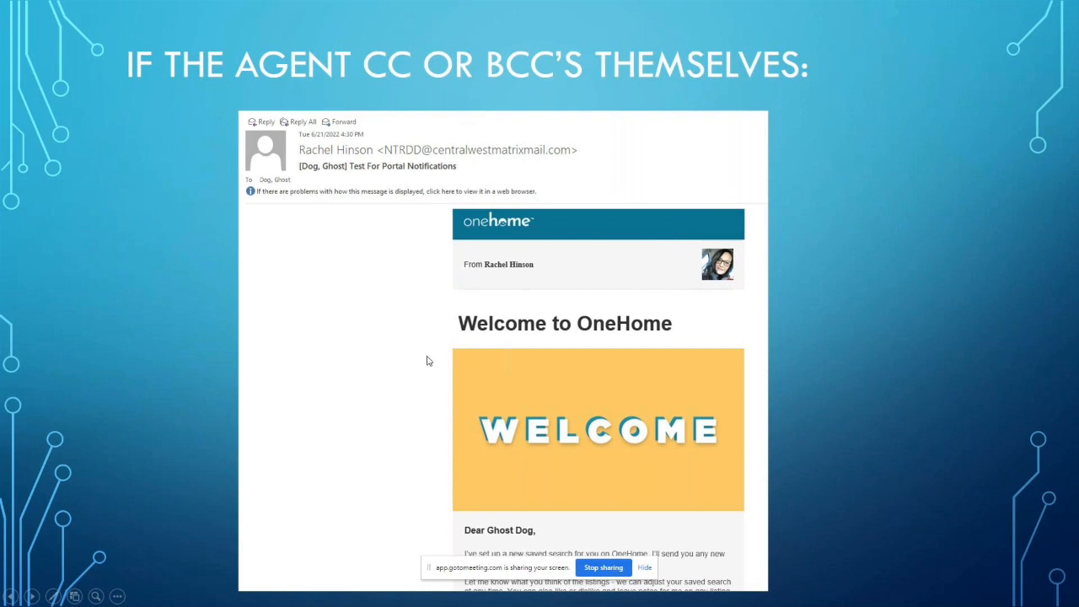
mouse_move(816, 268)
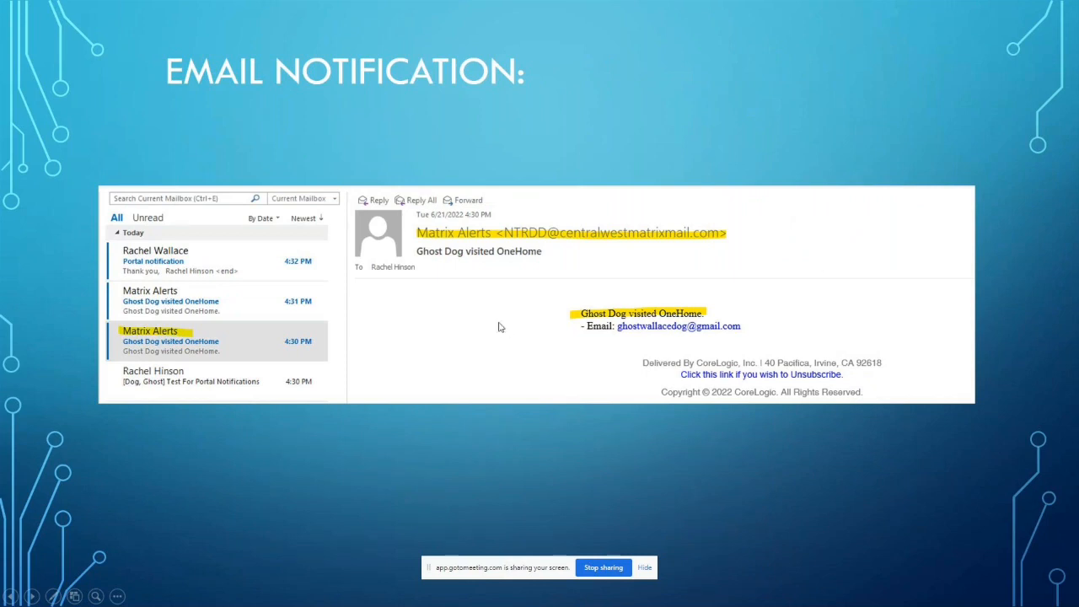
mouse_move(493, 315)
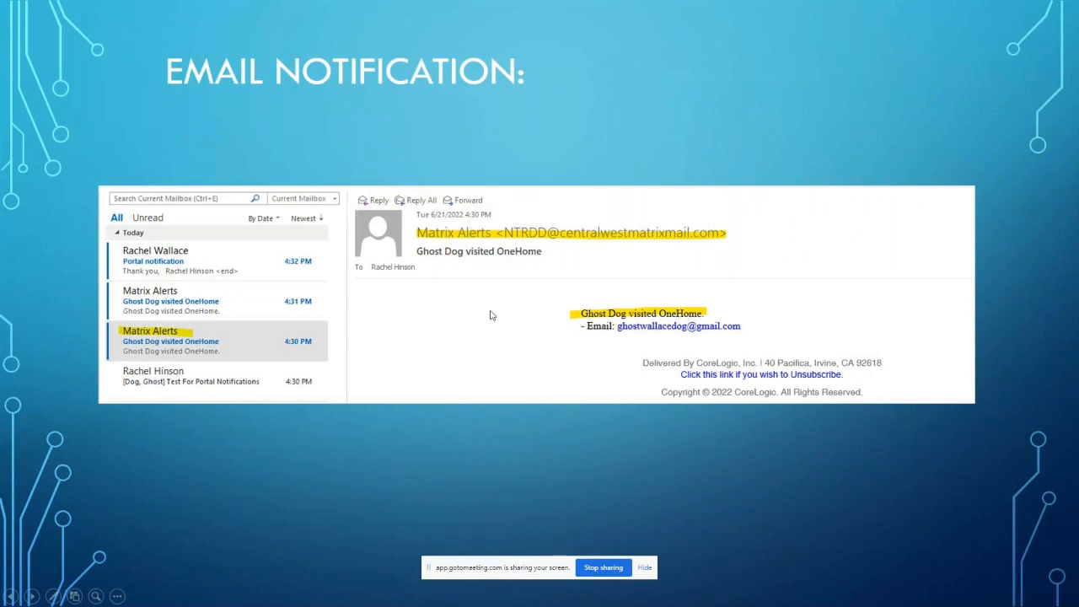
- Advance to the Email Notification slide with the Matrix Alerts 'Ghost Dog visited OneHome' message
click(539, 240)
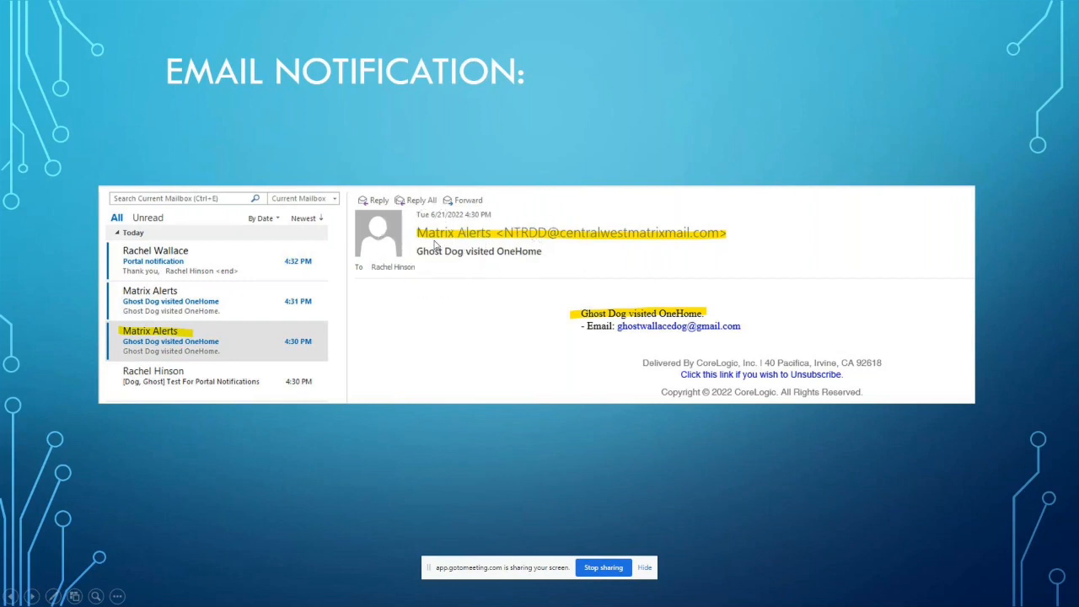
mouse_move(572, 324)
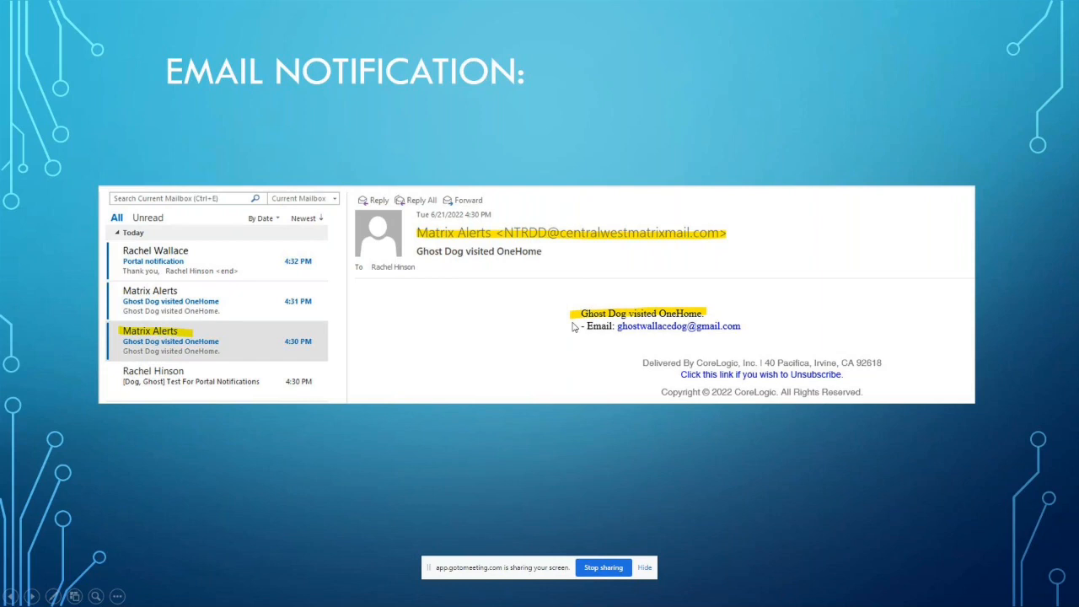
mouse_move(587, 335)
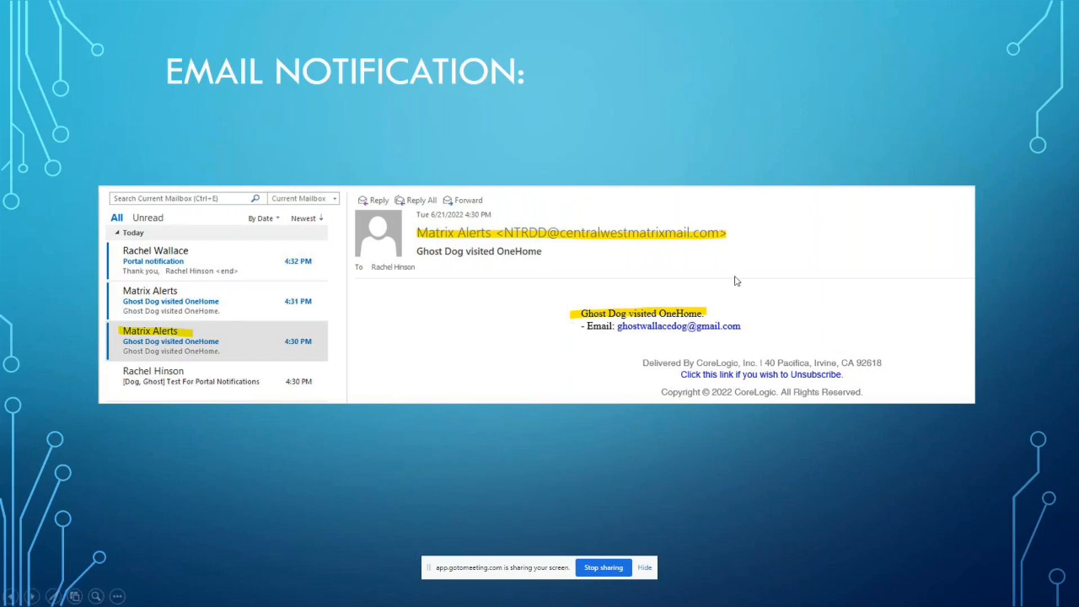
mouse_move(476, 358)
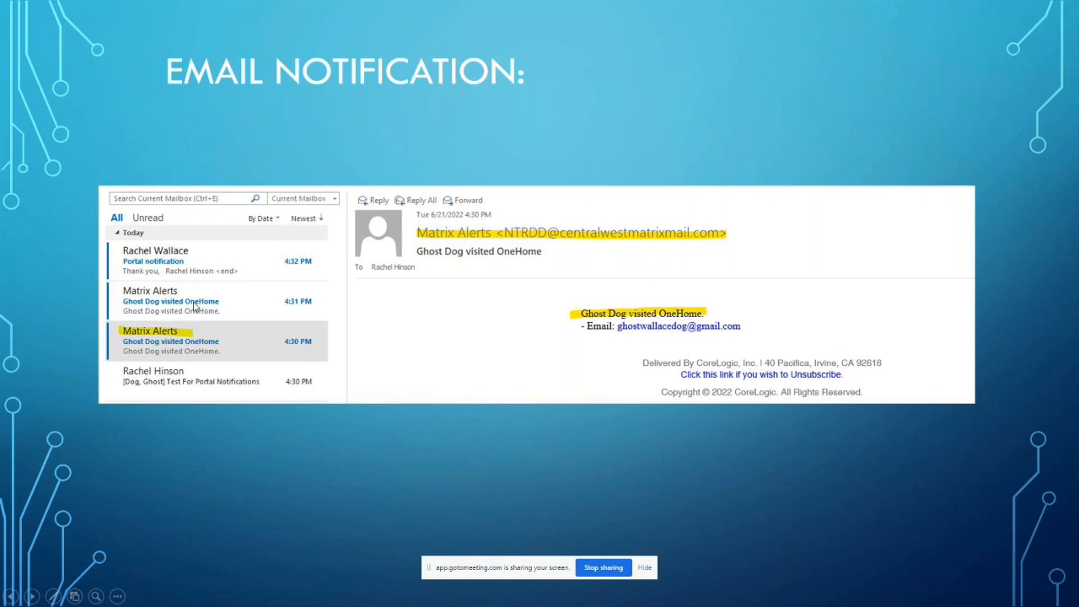
mouse_move(377, 338)
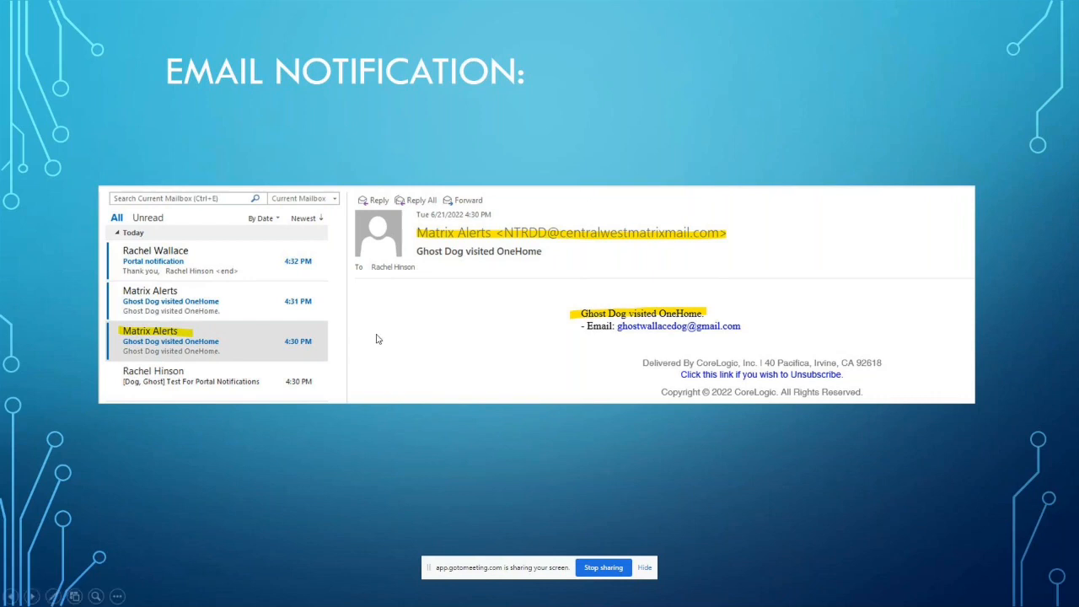
mouse_move(742, 162)
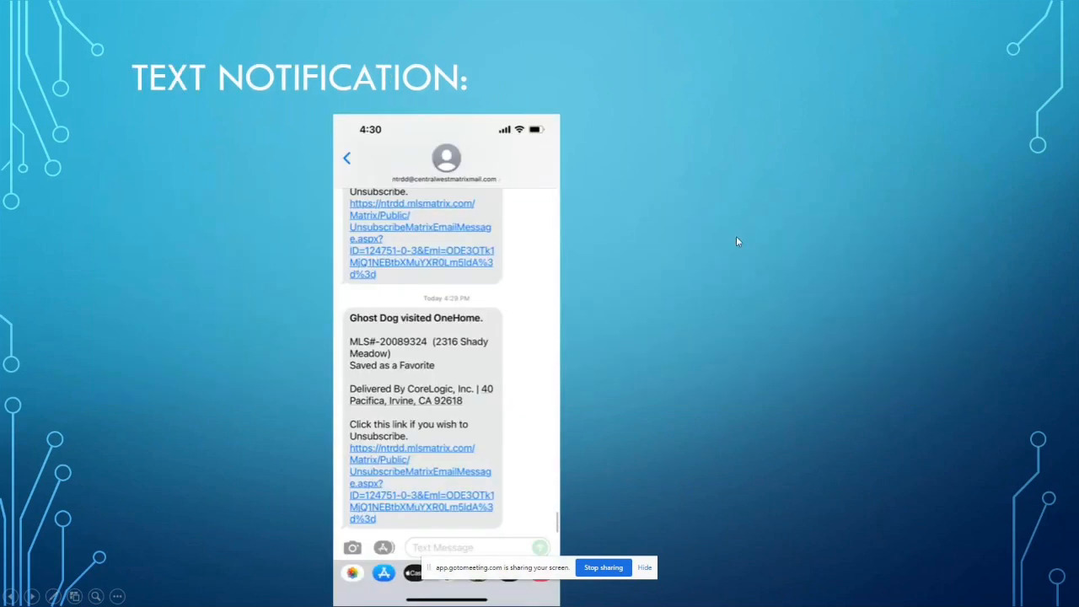
mouse_move(747, 237)
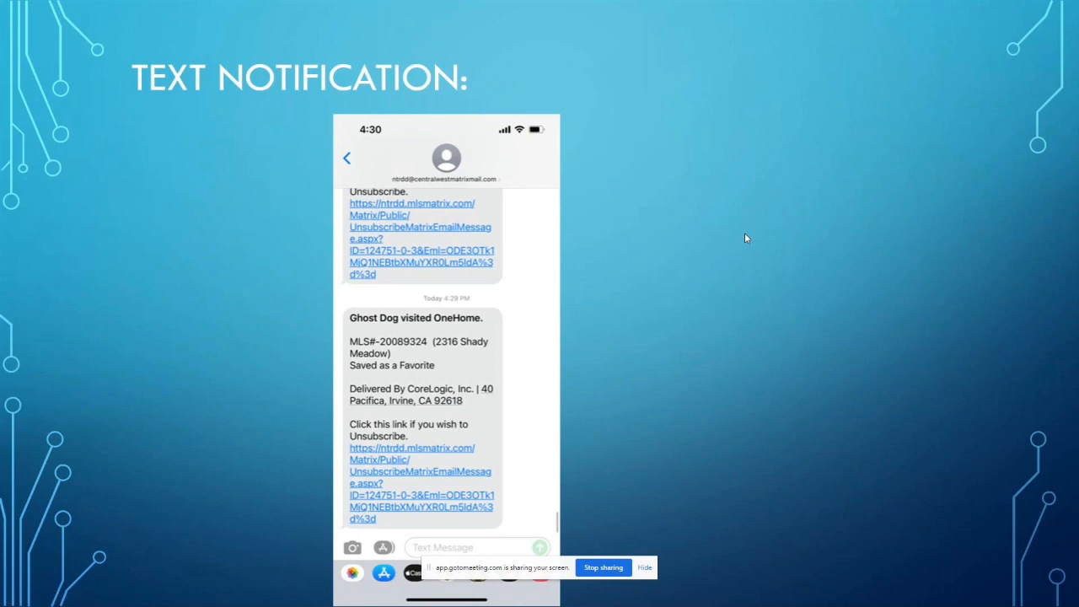
mouse_move(347, 326)
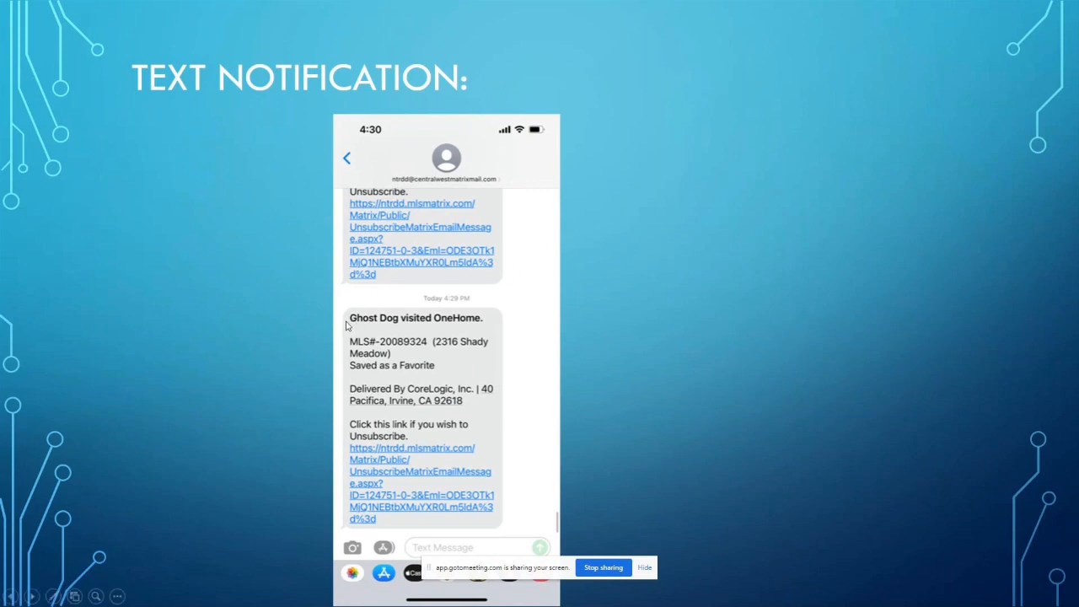
mouse_move(492, 336)
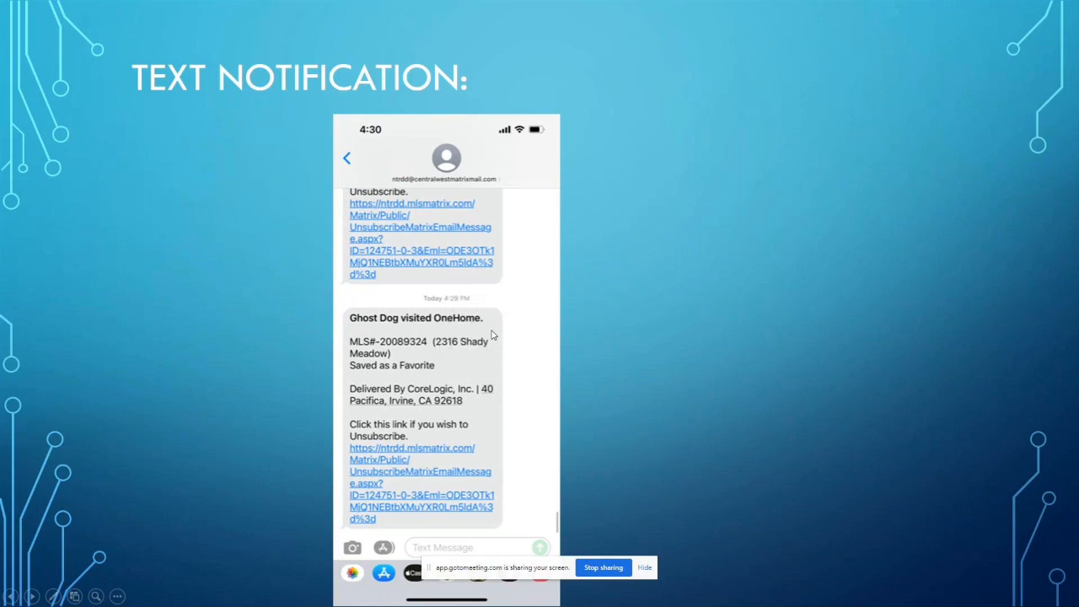
mouse_move(499, 338)
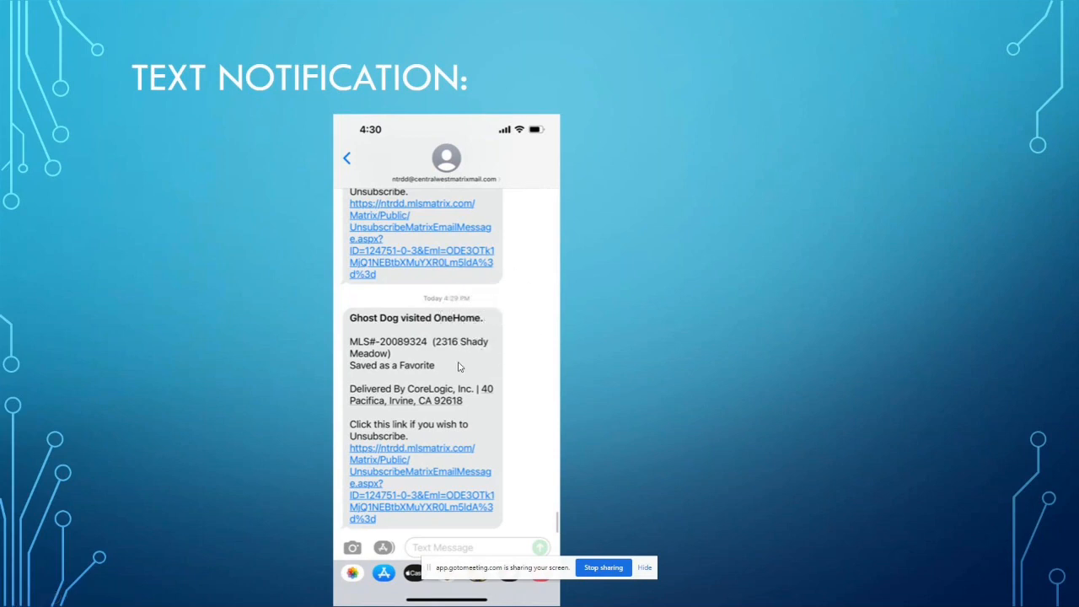
mouse_move(526, 416)
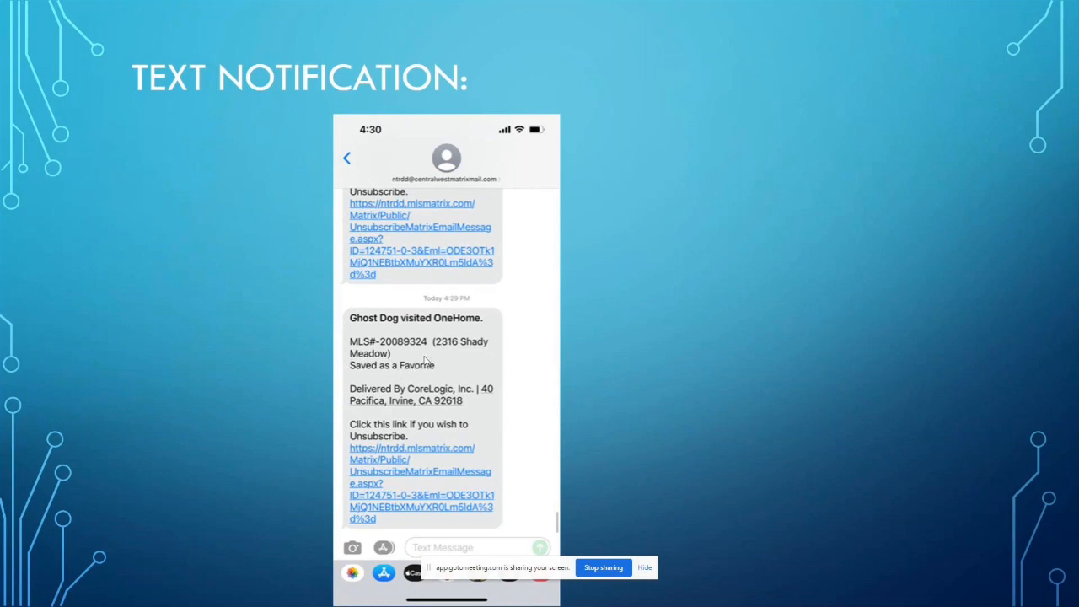
mouse_move(486, 357)
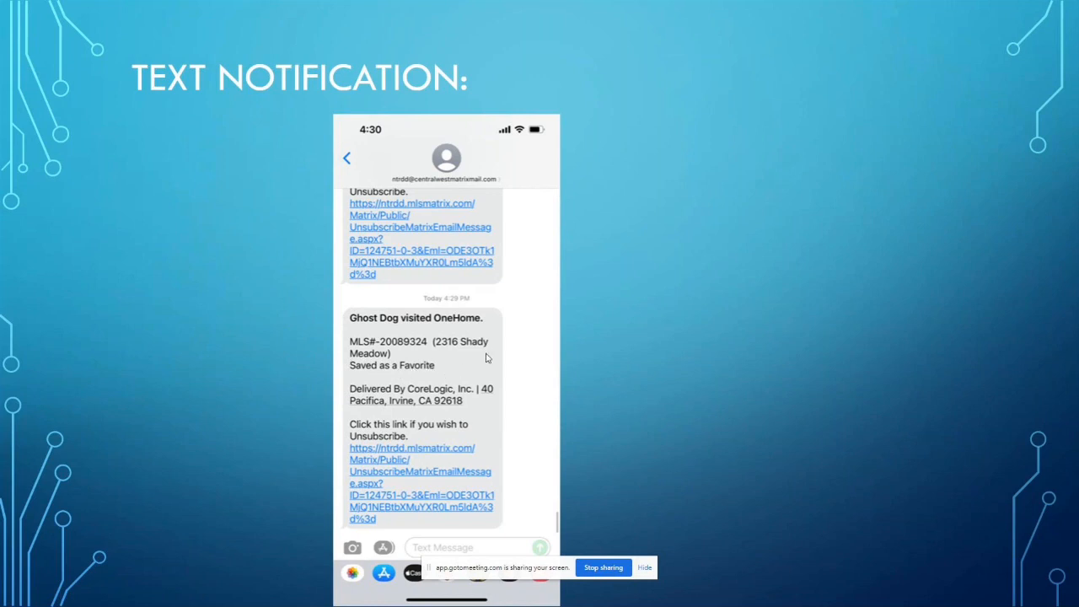
mouse_move(634, 314)
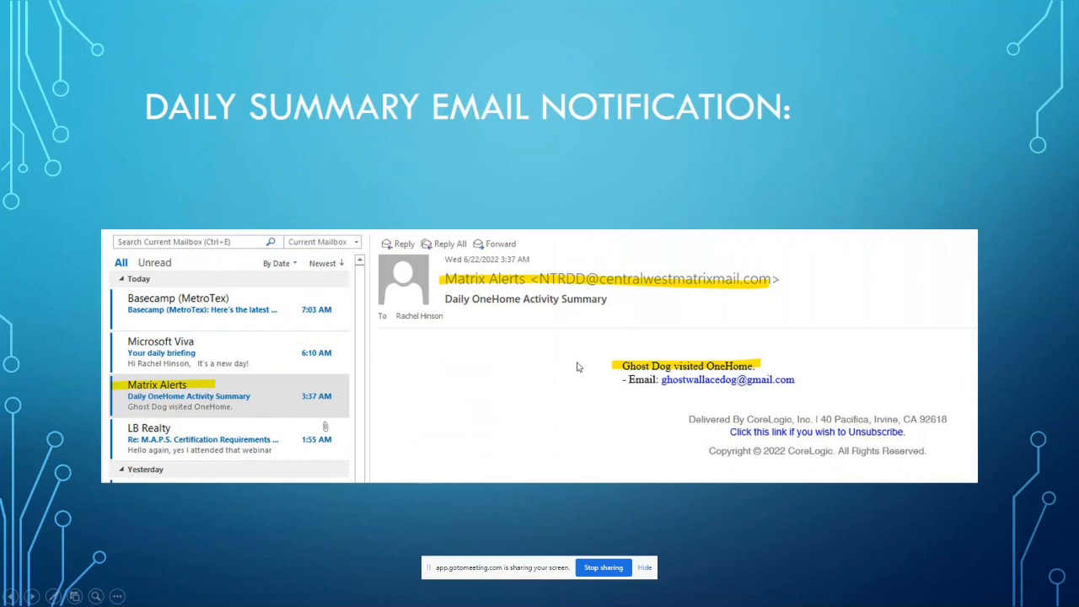
mouse_move(511, 378)
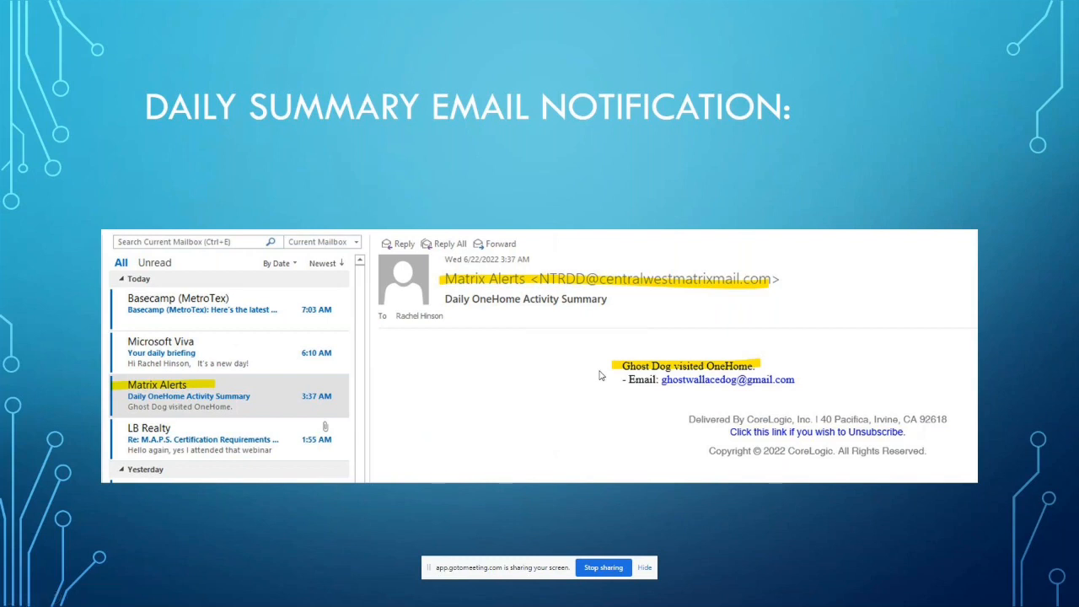
mouse_move(595, 308)
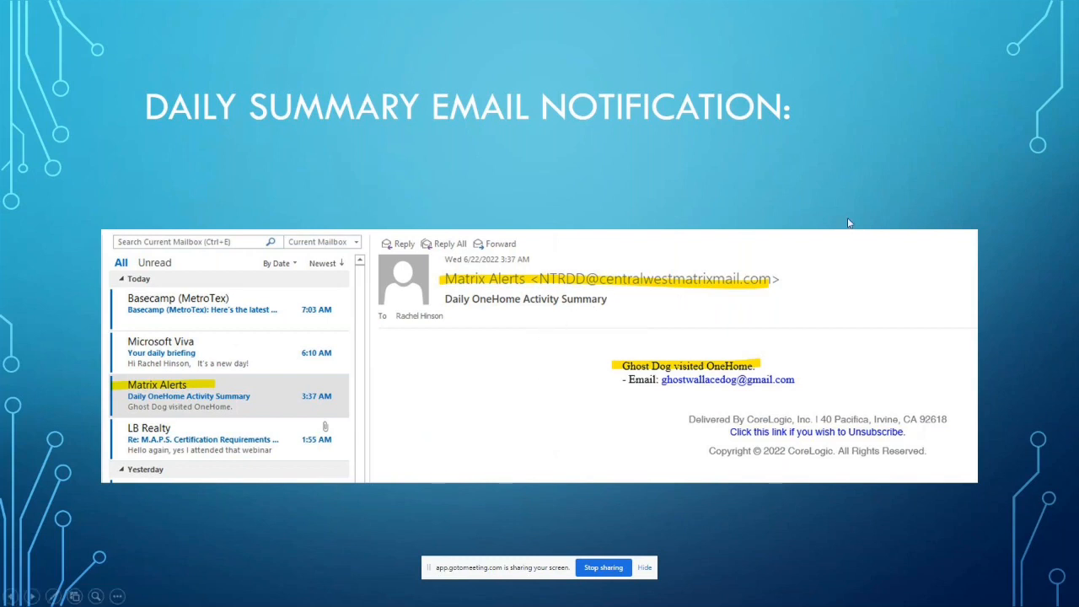
mouse_move(907, 130)
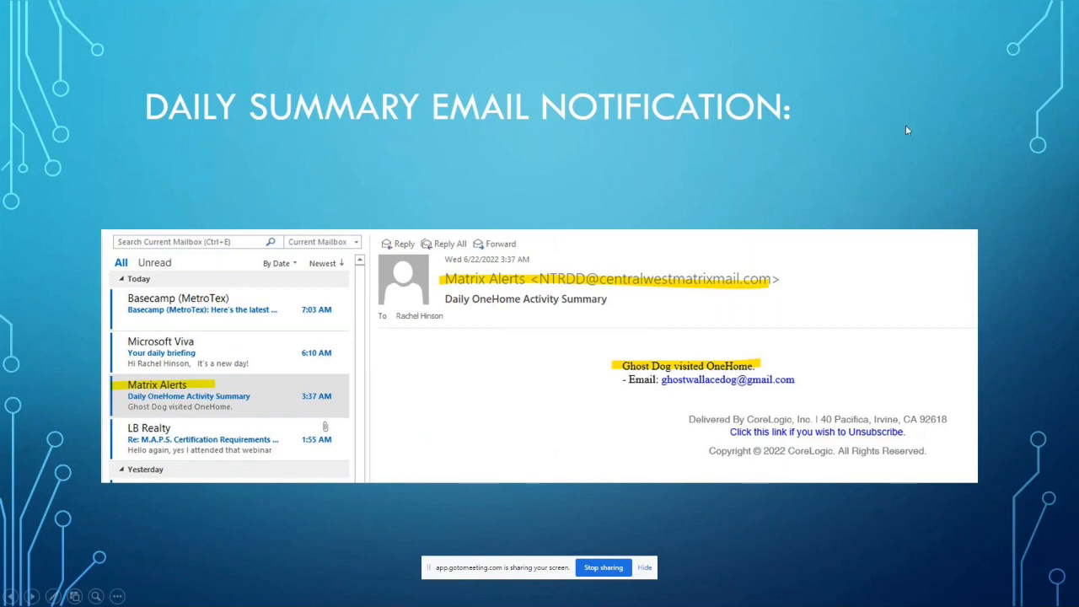